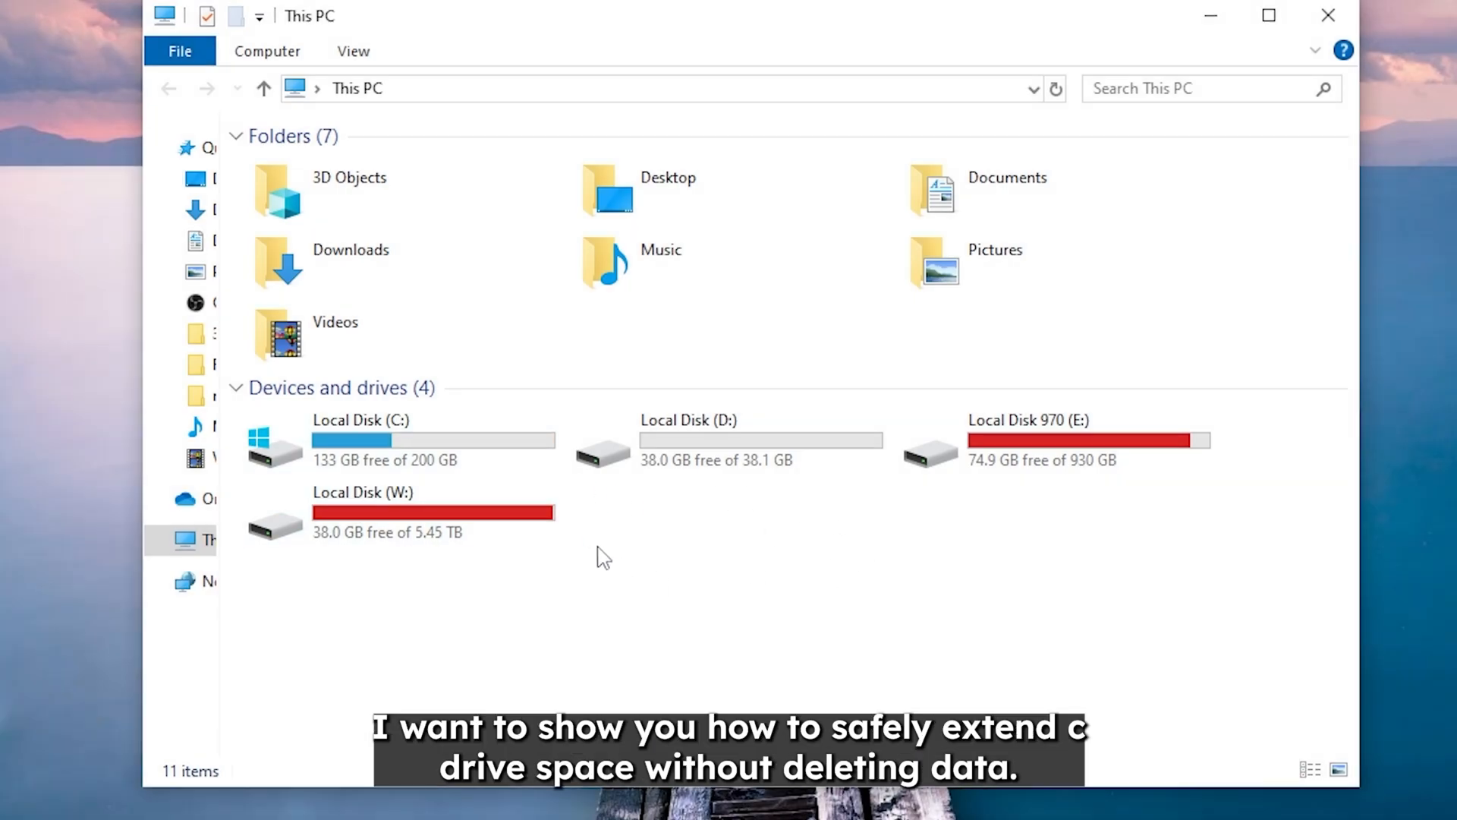
# Step: Inspect the contents and free space of Local Disk D and Local Disk C
pyautogui.click(400, 439)
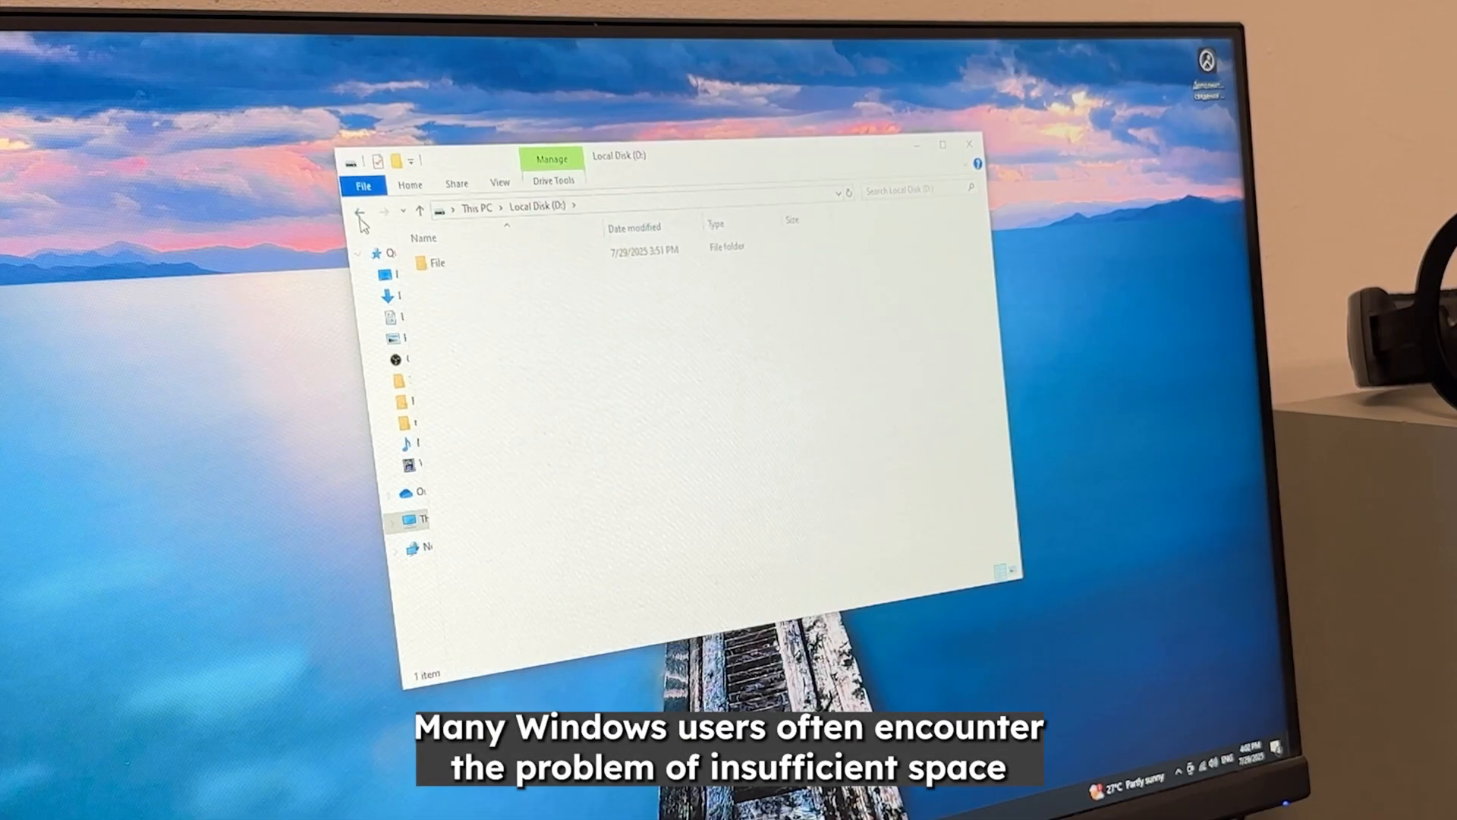
pyautogui.click(363, 211)
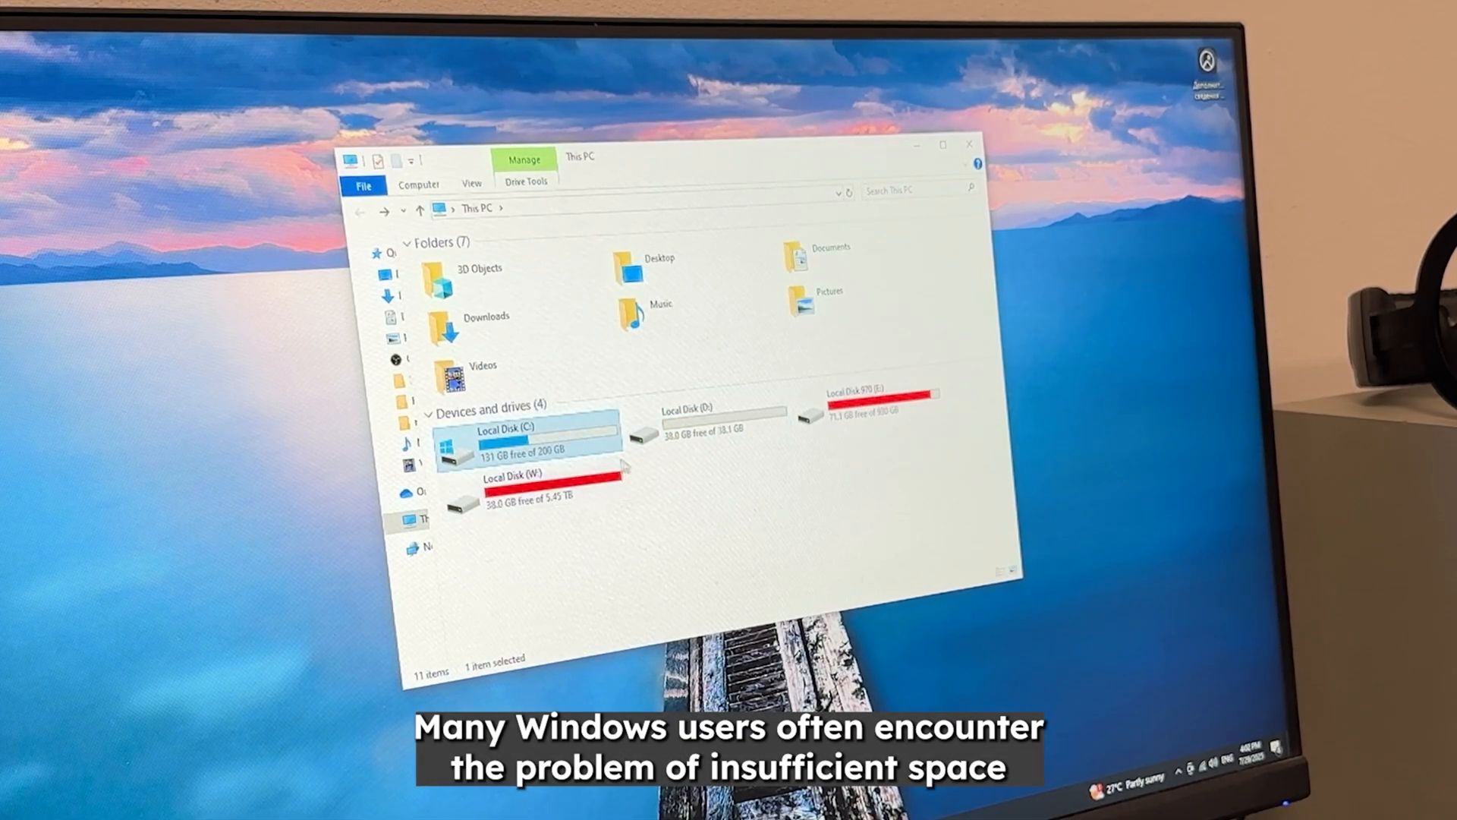
pyautogui.click(704, 481)
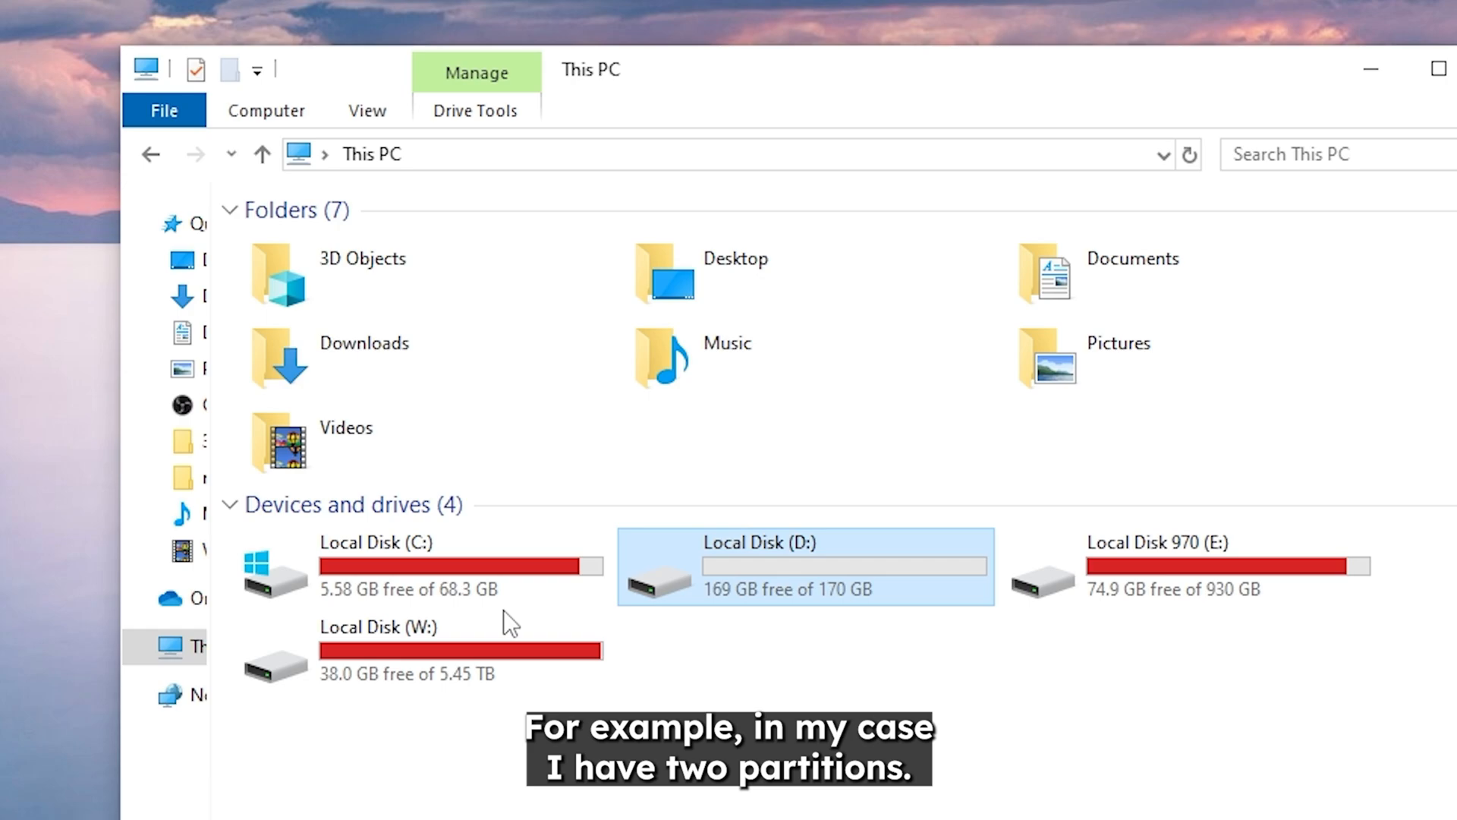
pyautogui.click(418, 566)
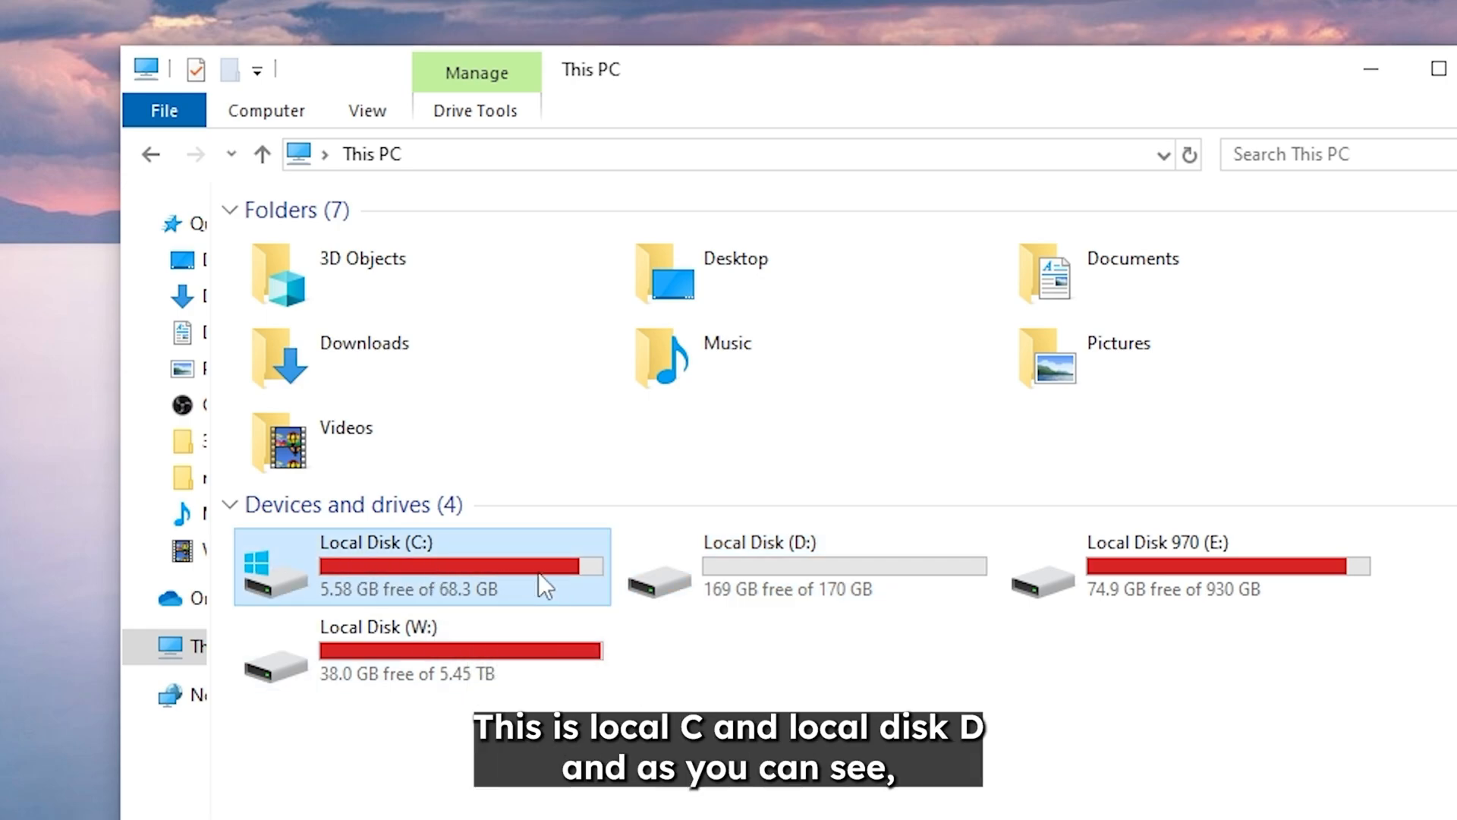
pyautogui.moveTo(367, 618)
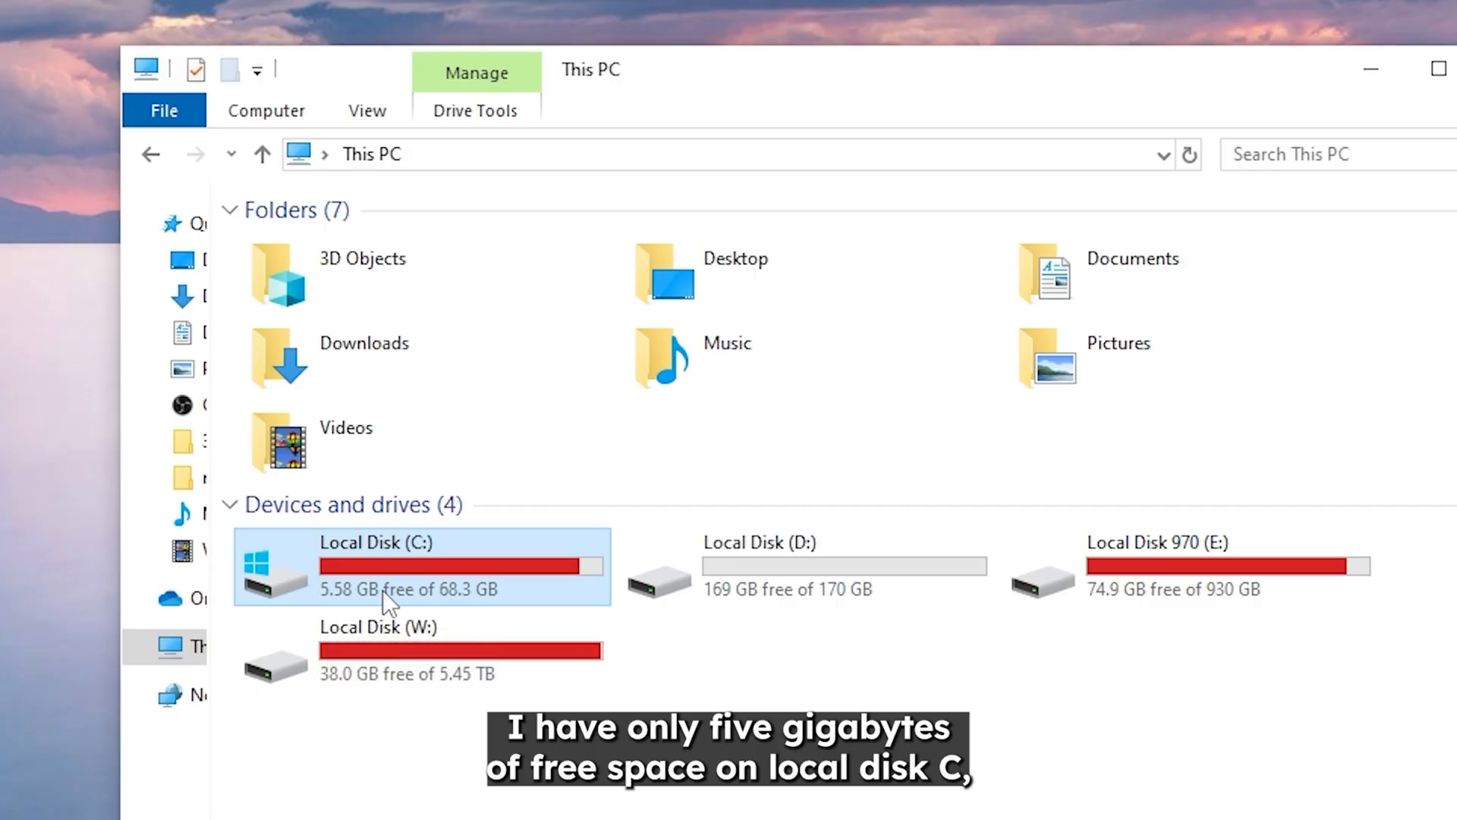
pyautogui.moveTo(469, 600)
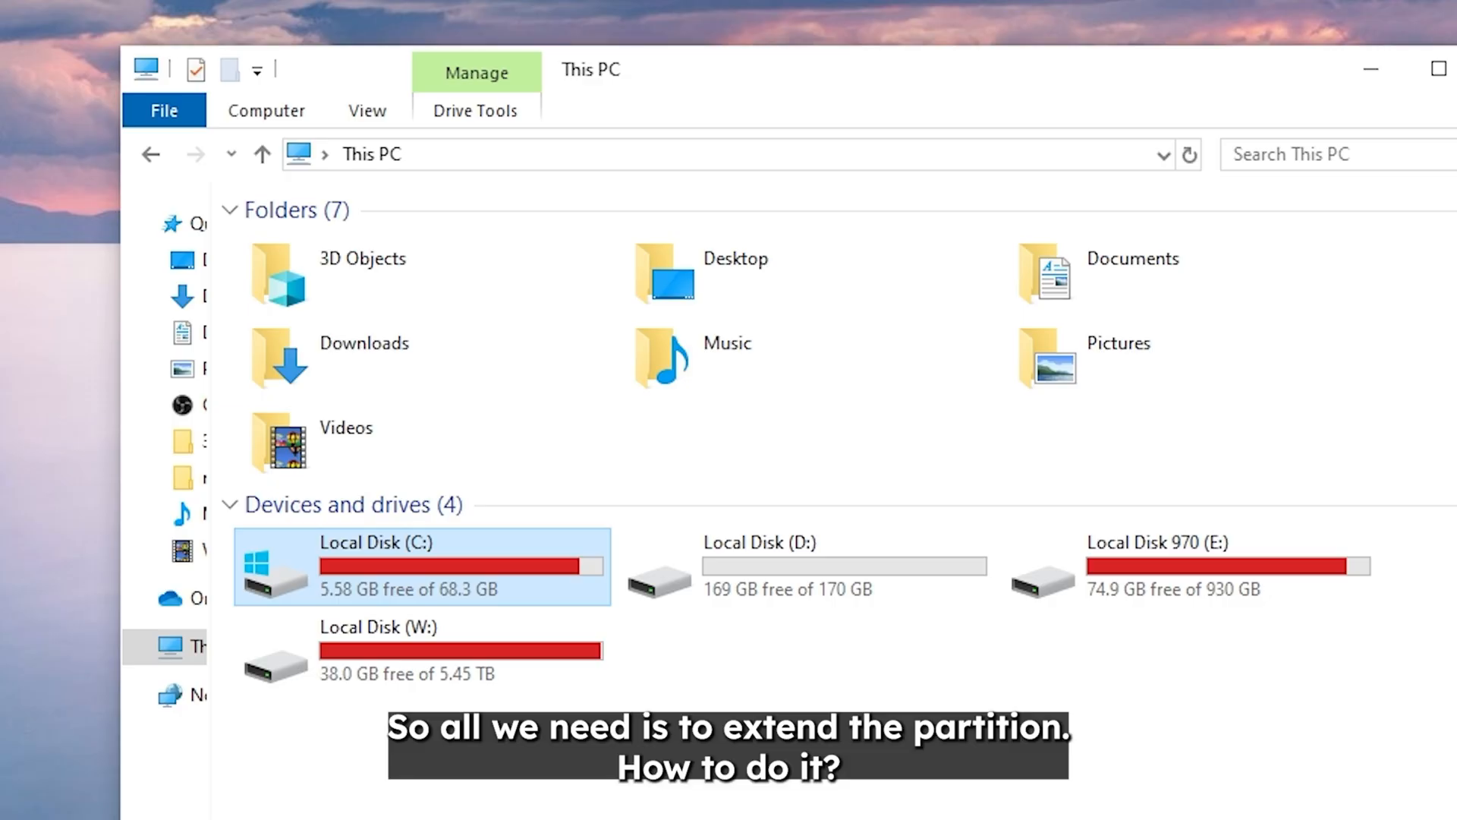
pyautogui.moveTo(529, 588)
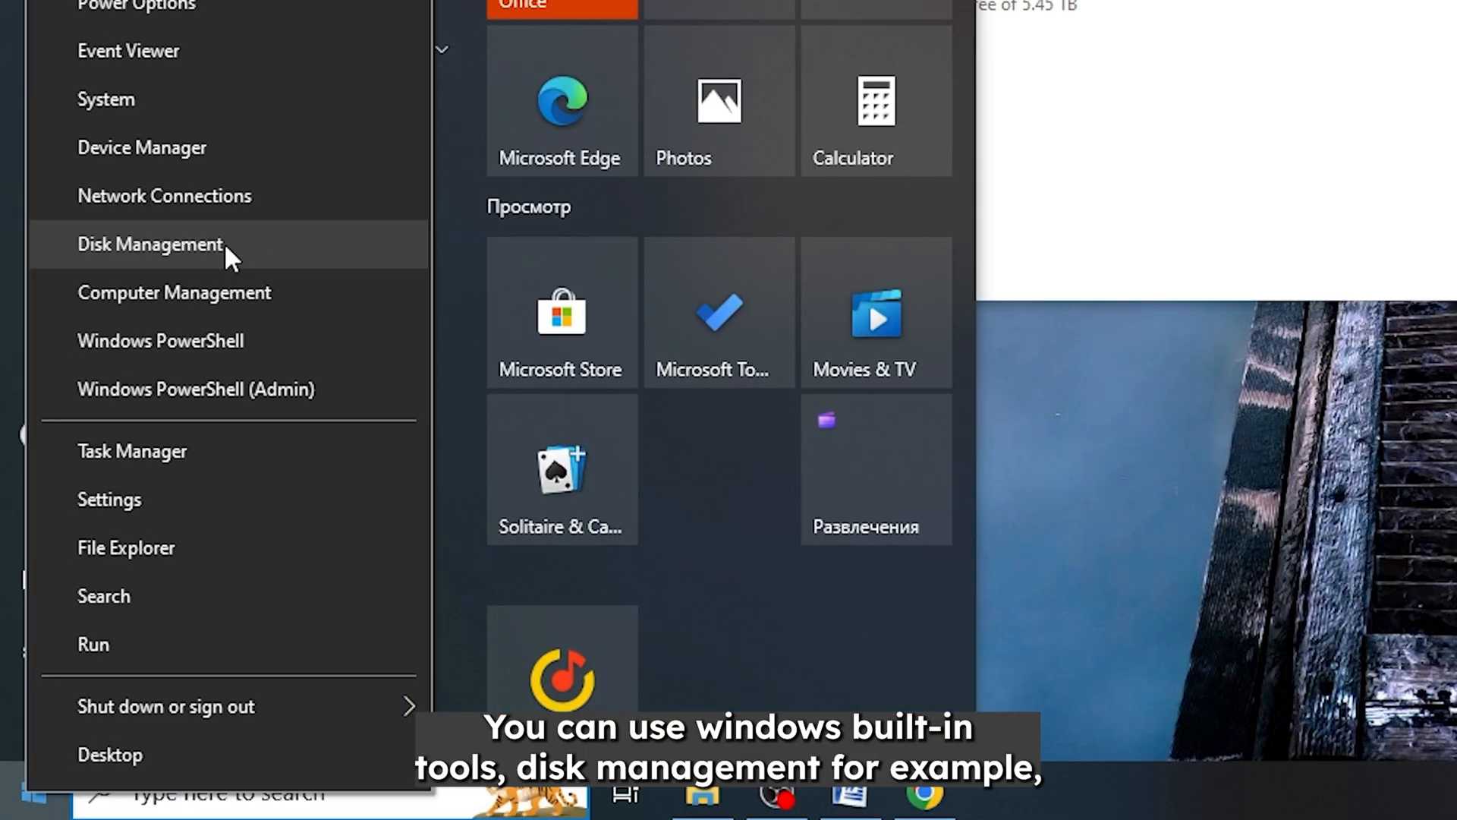
# Step: In Disk Management, shrink D: to 28.41 GB, leaving 9.77 GB unallocated
pyautogui.click(150, 244)
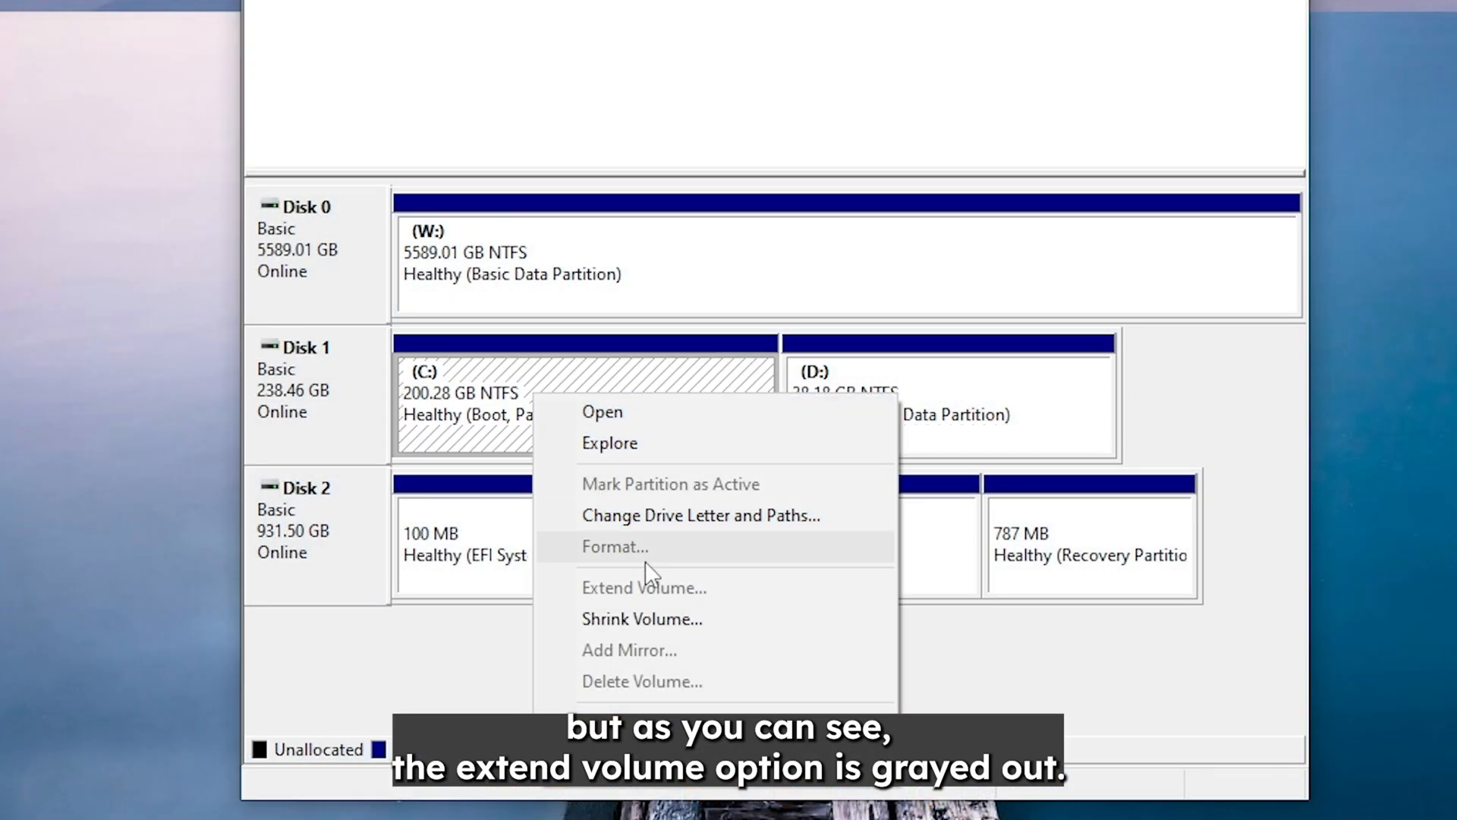
pyautogui.moveTo(711, 600)
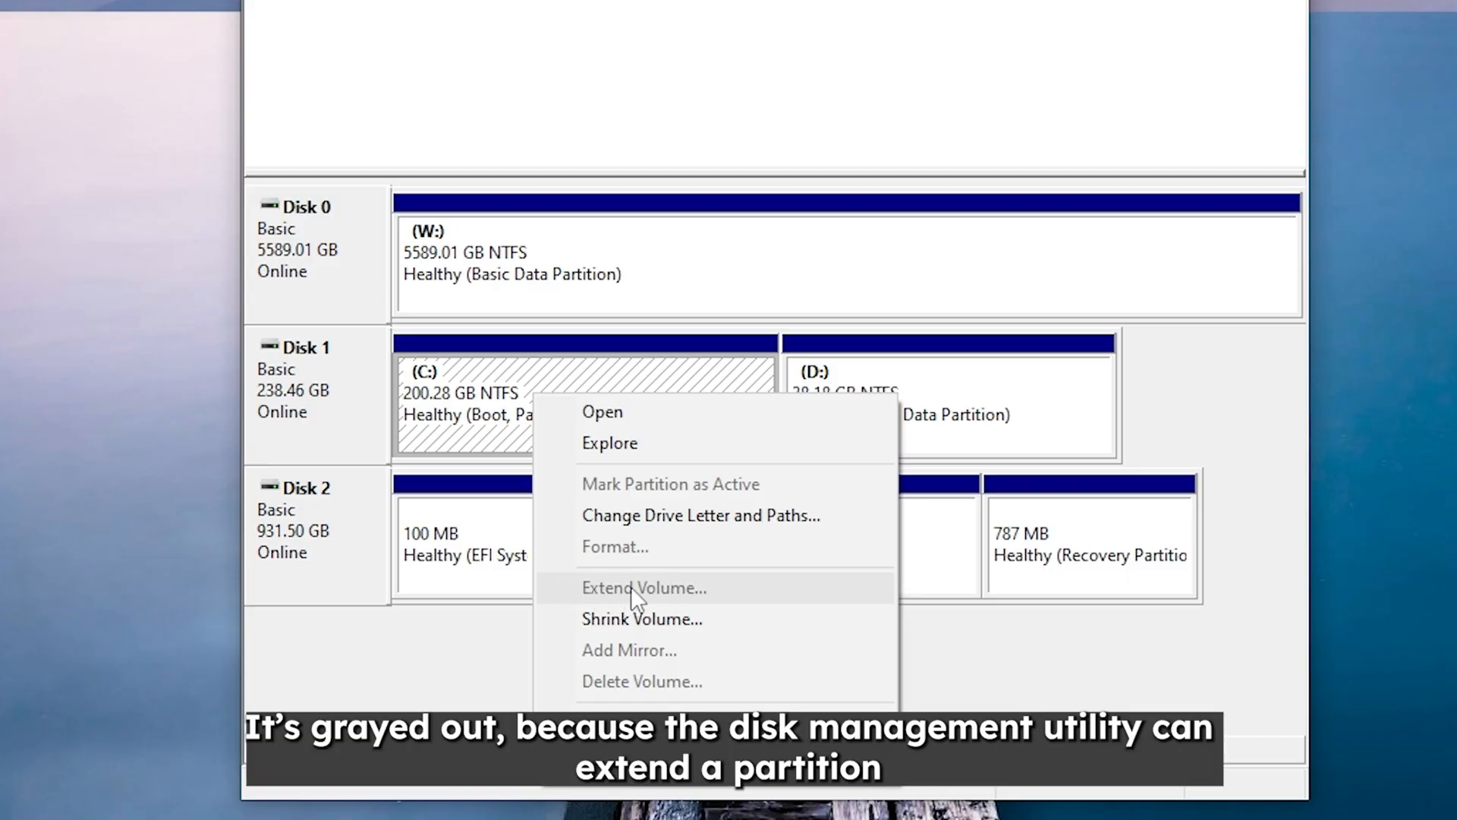
pyautogui.moveTo(733, 601)
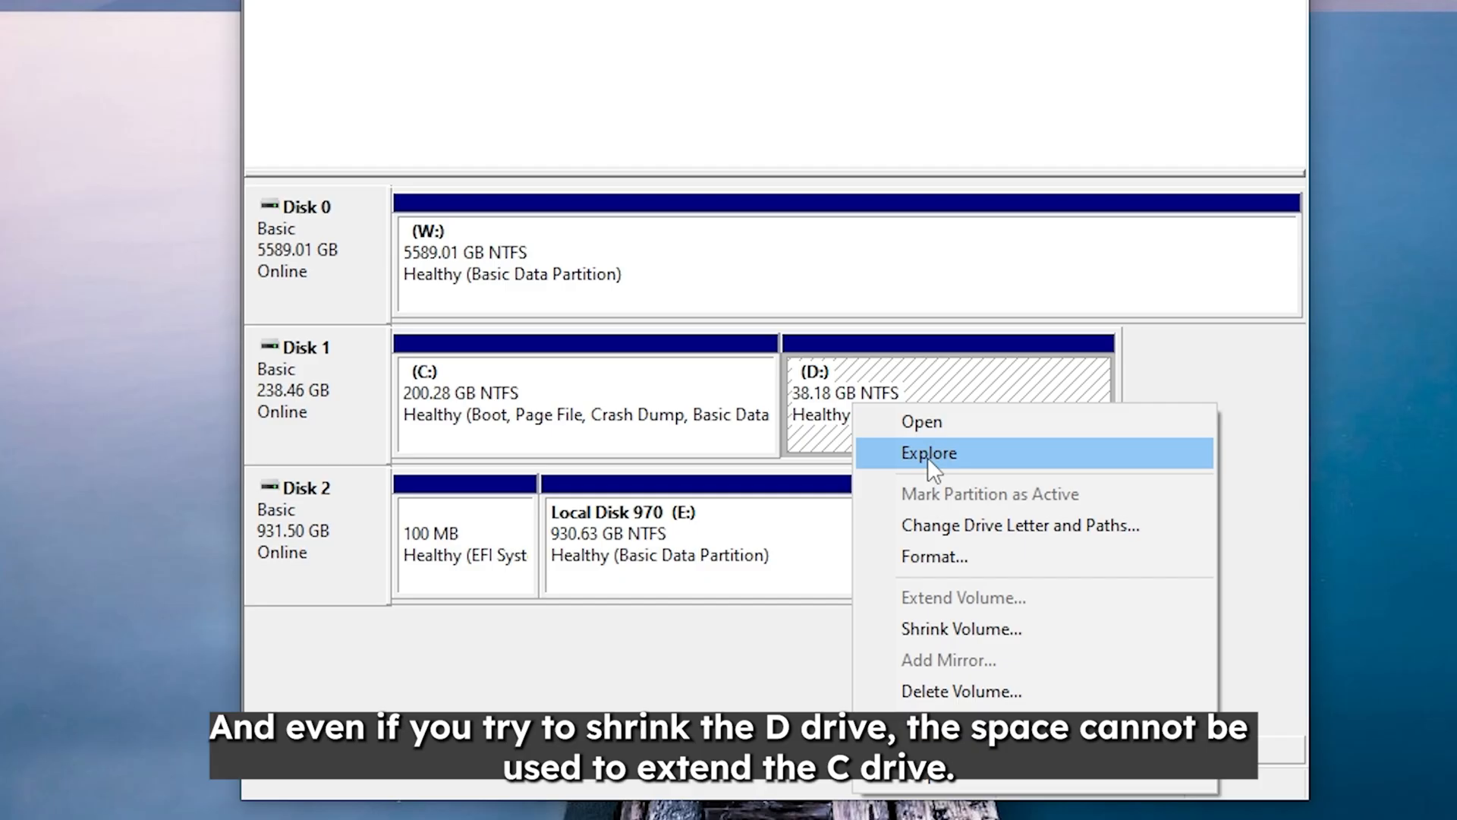
pyautogui.click(961, 629)
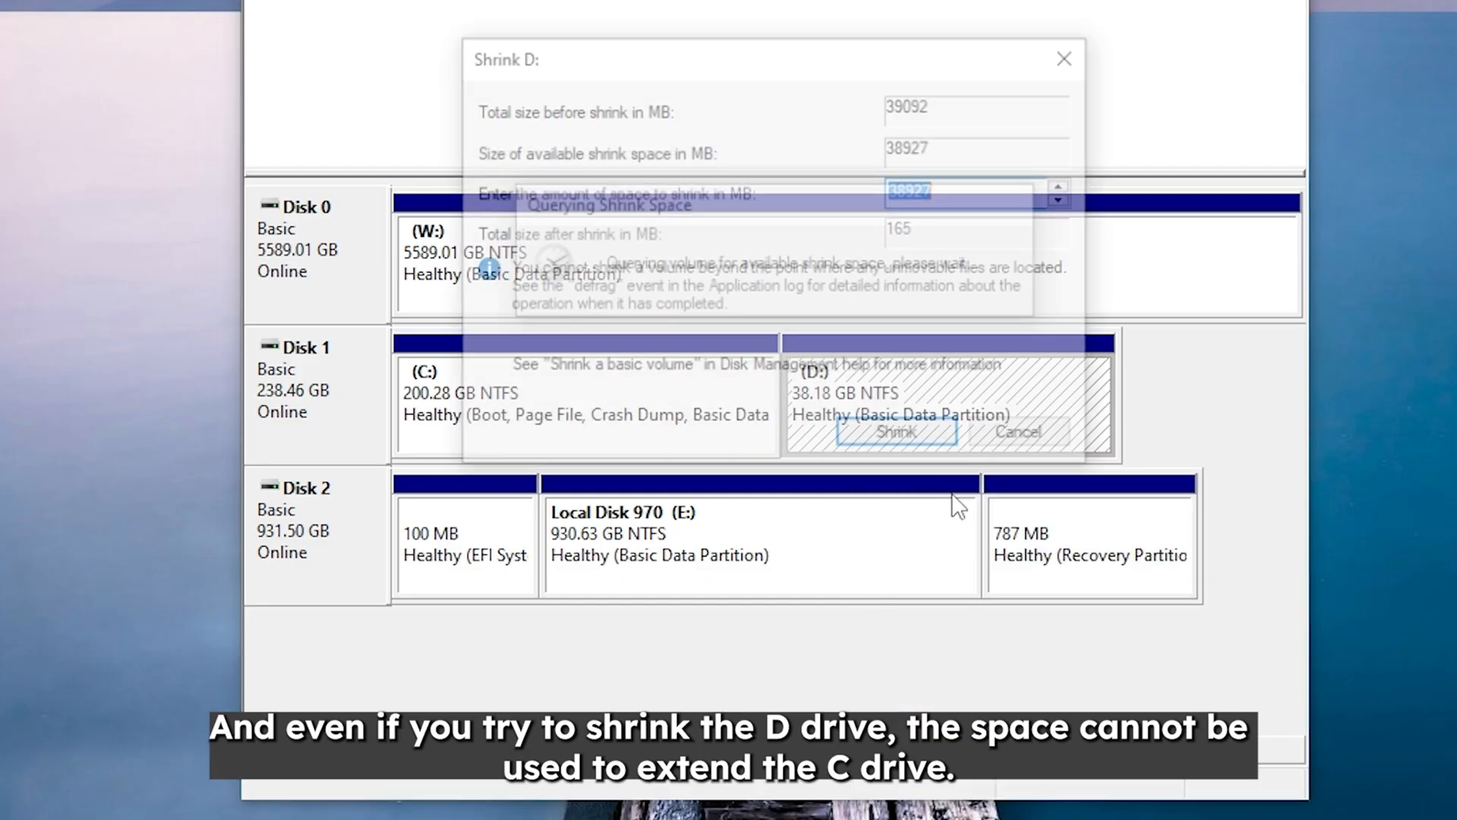
pyautogui.click(894, 431)
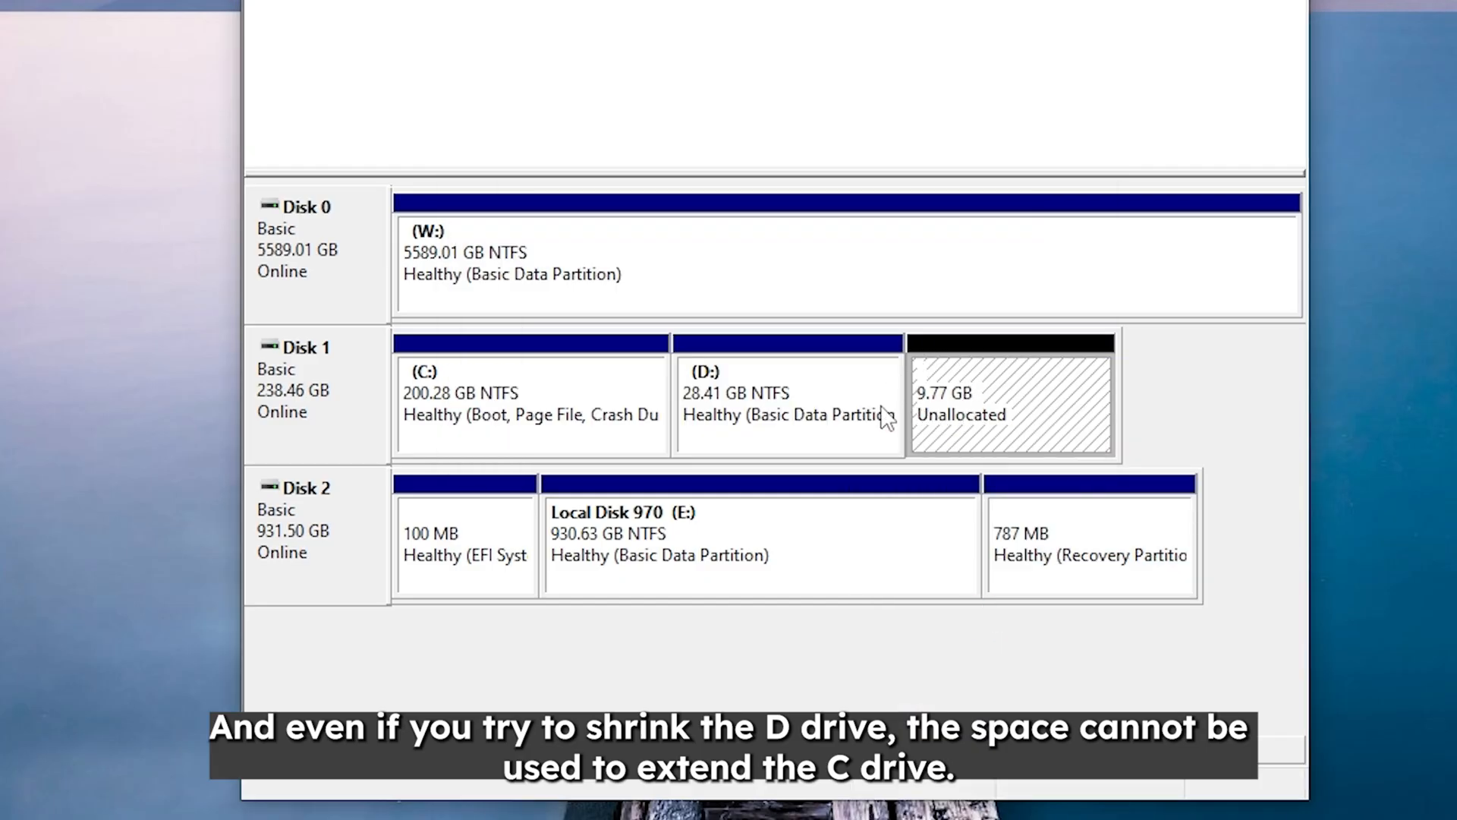
pyautogui.rightClick(511, 400)
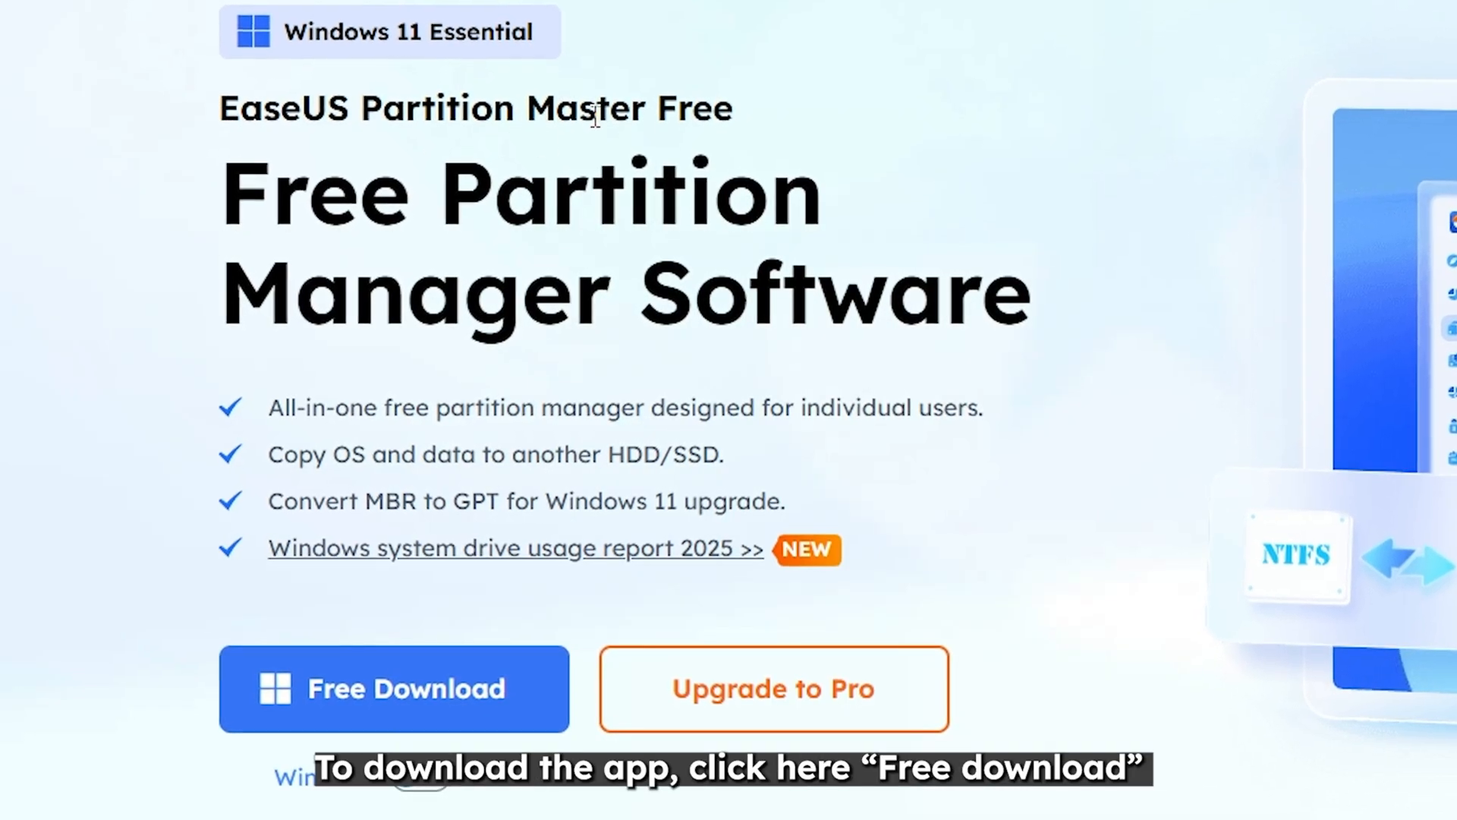
# Step: Download EaseUS Partition Master Free and launch its installer
pyautogui.click(392, 688)
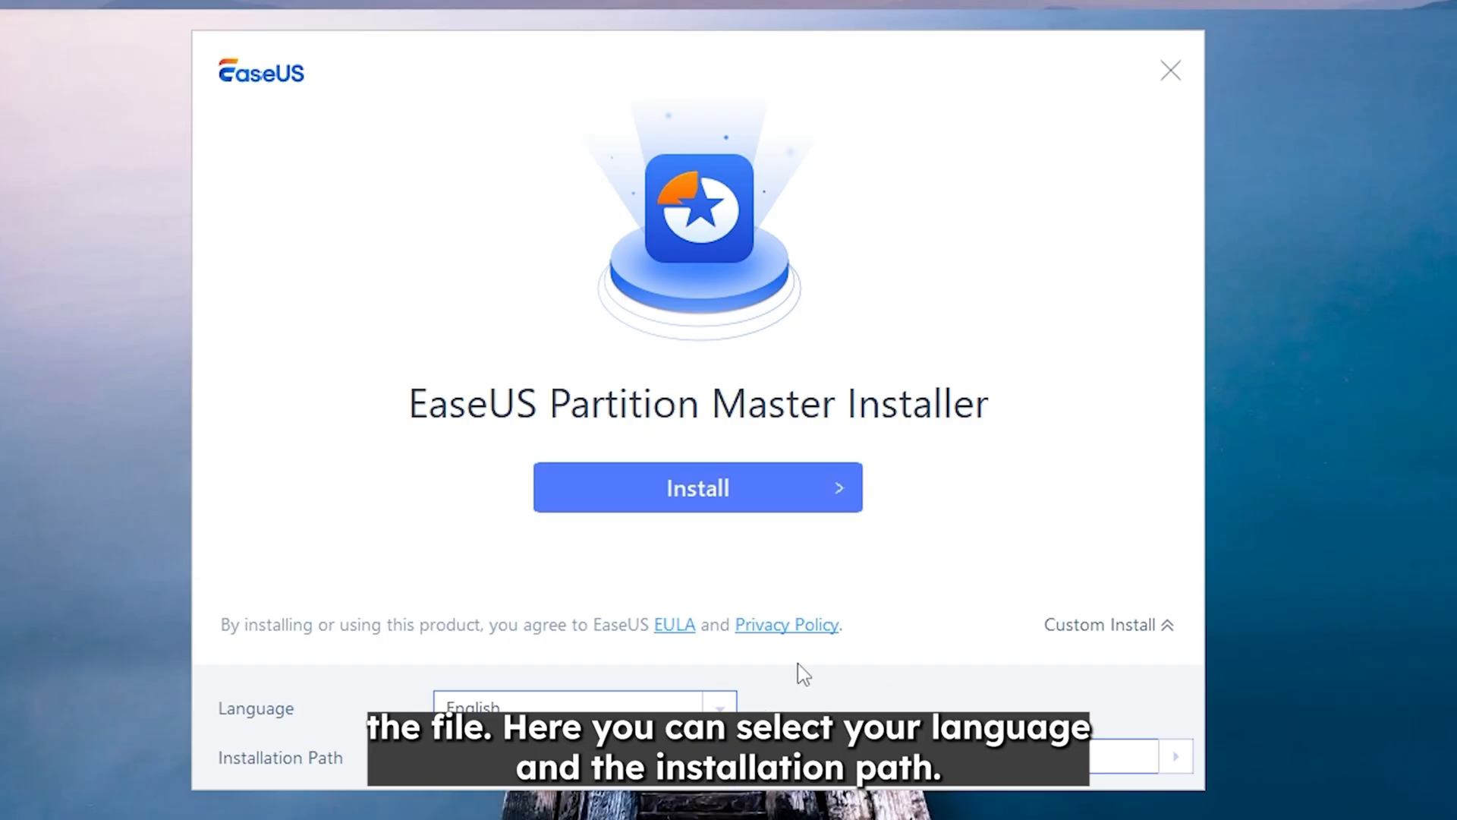
pyautogui.click(697, 487)
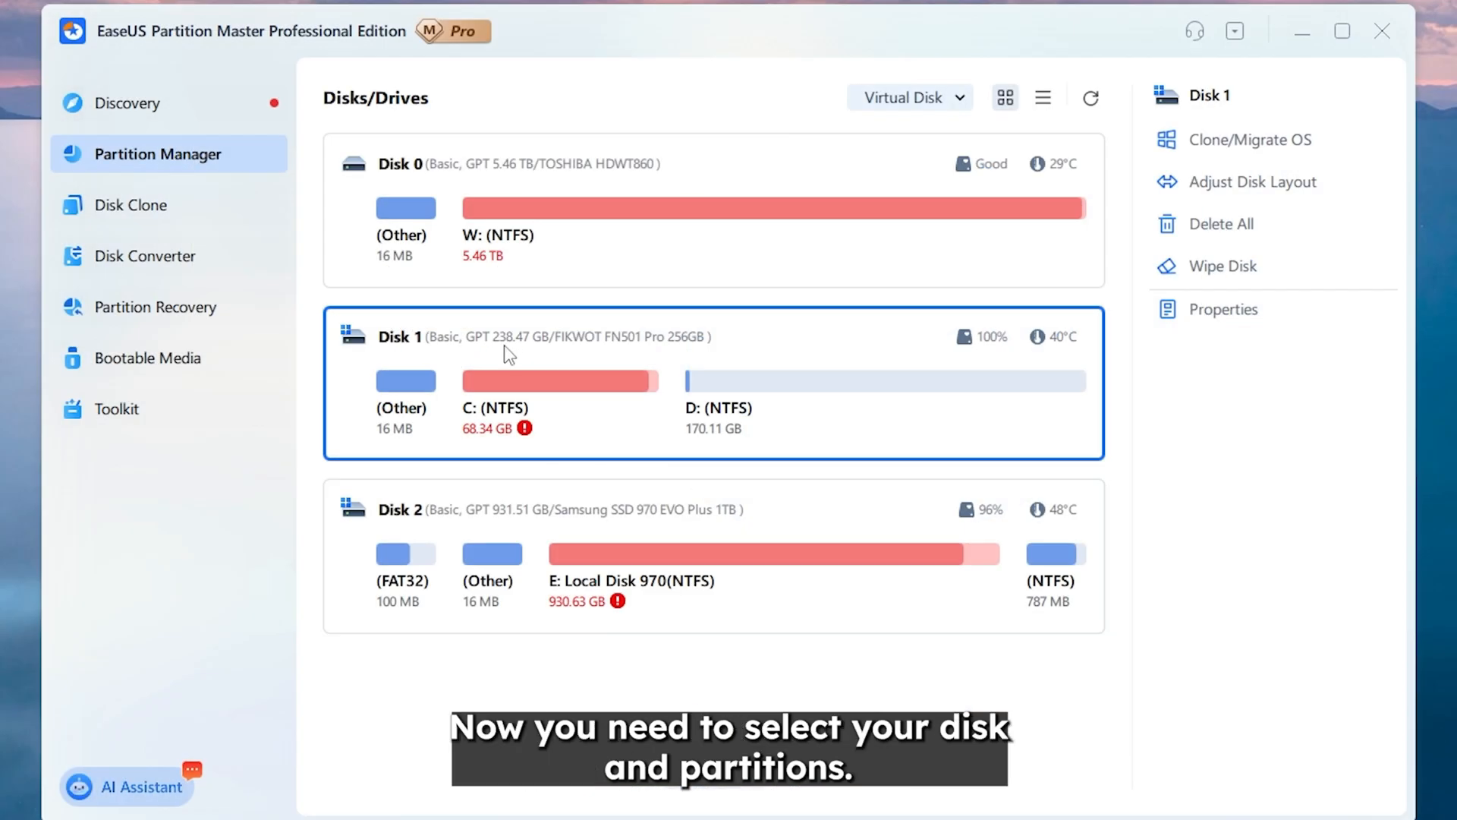
pyautogui.moveTo(439, 363)
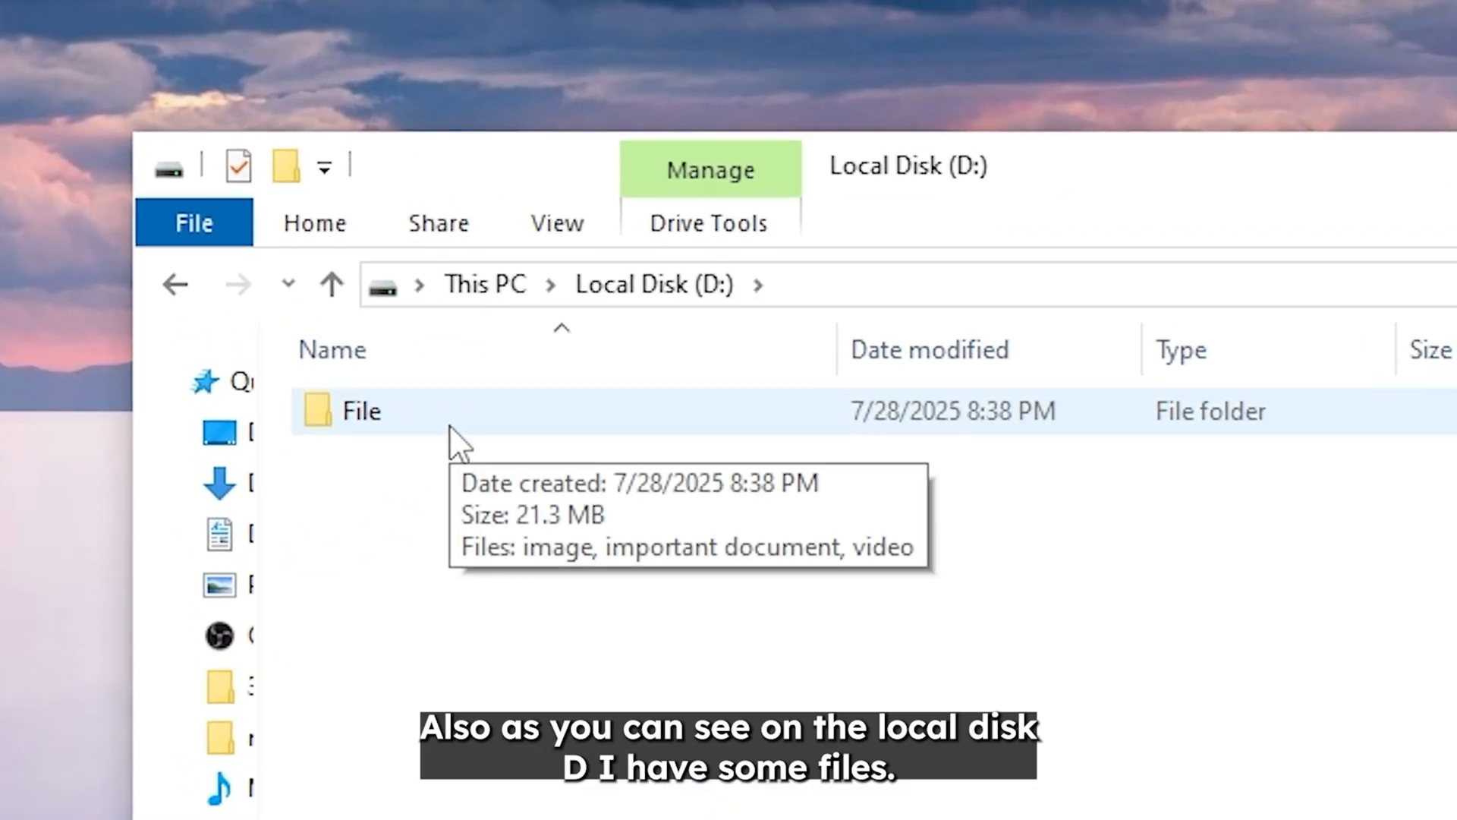
# Step: Open the File folder on D: and play its video file to confirm the data
pyautogui.doubleClick(359, 411)
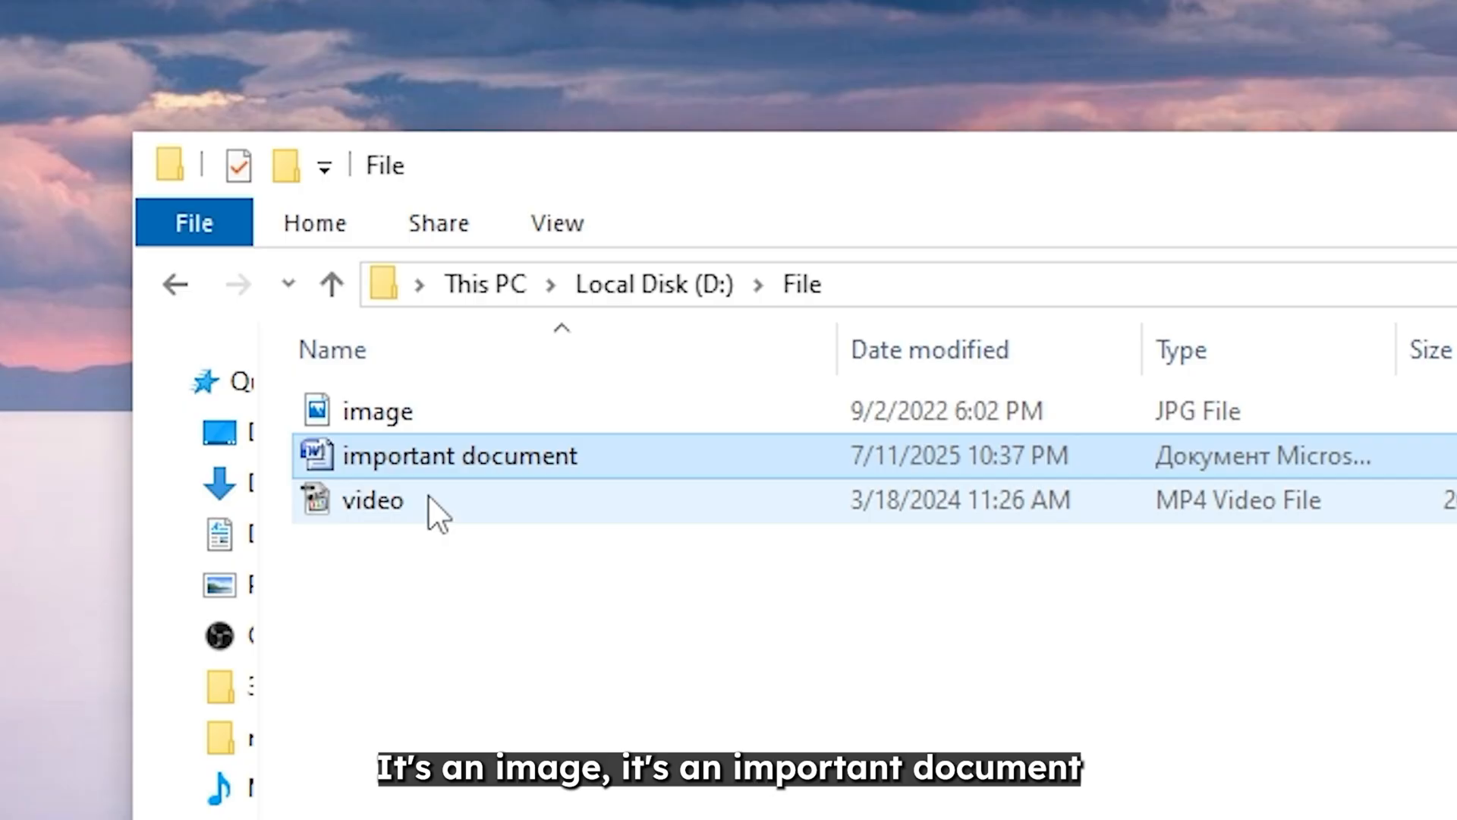
pyautogui.click(372, 500)
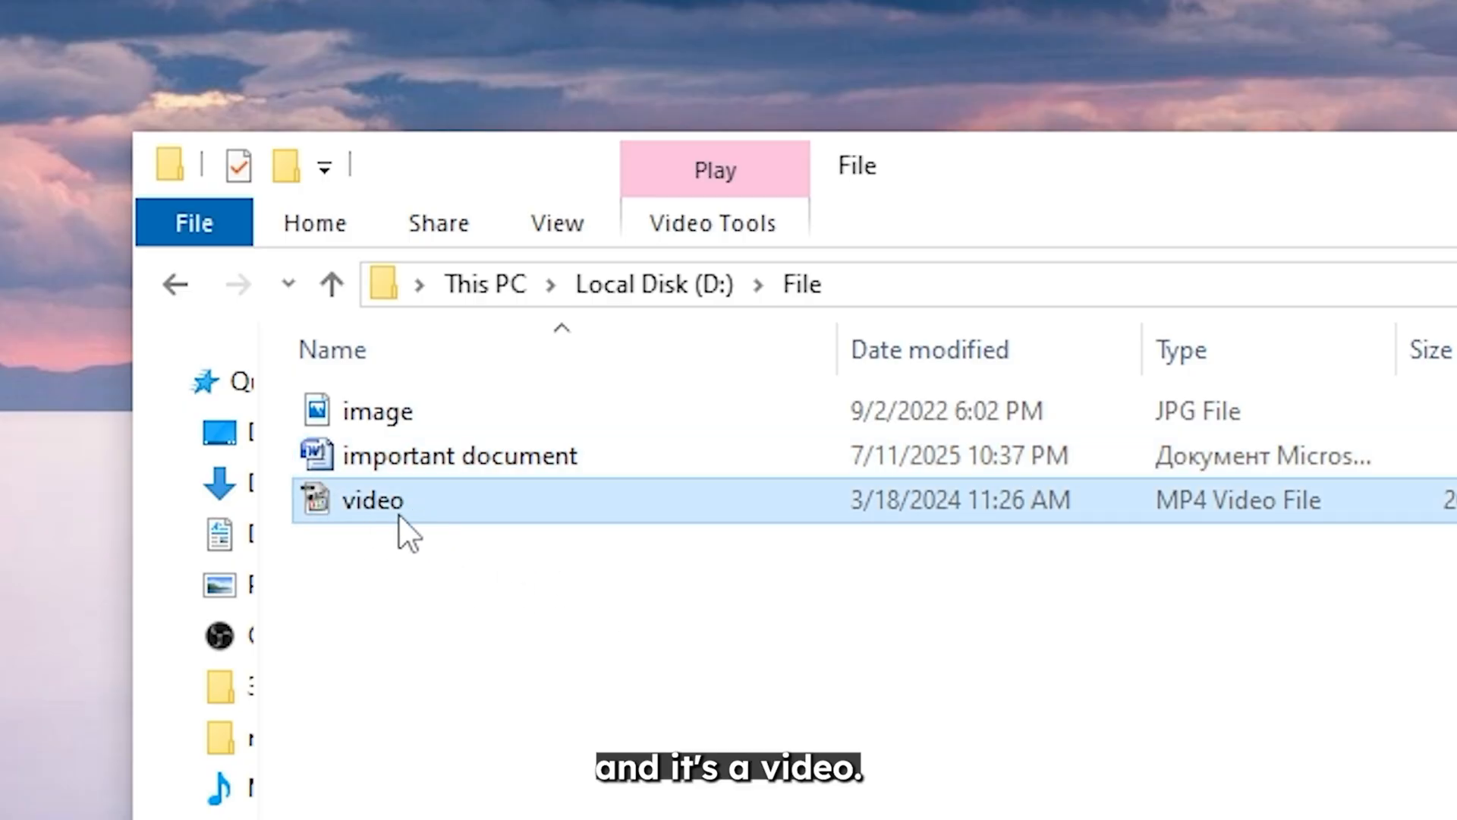
pyautogui.doubleClick(371, 500)
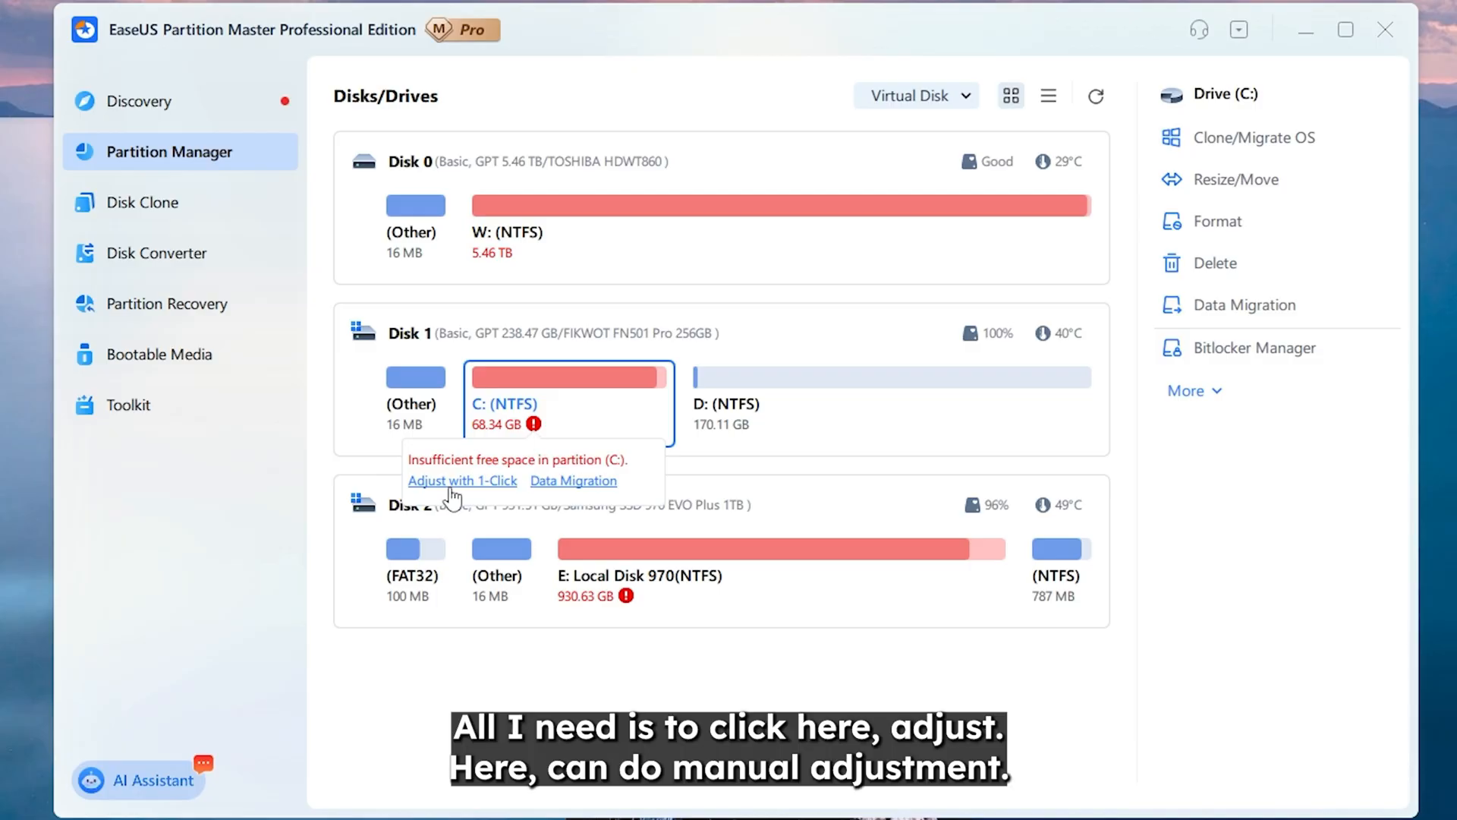
# Step: Manually drag C: to about 200.28 GB, shrinking D: to 38.18 GB, and queue it
pyautogui.click(462, 480)
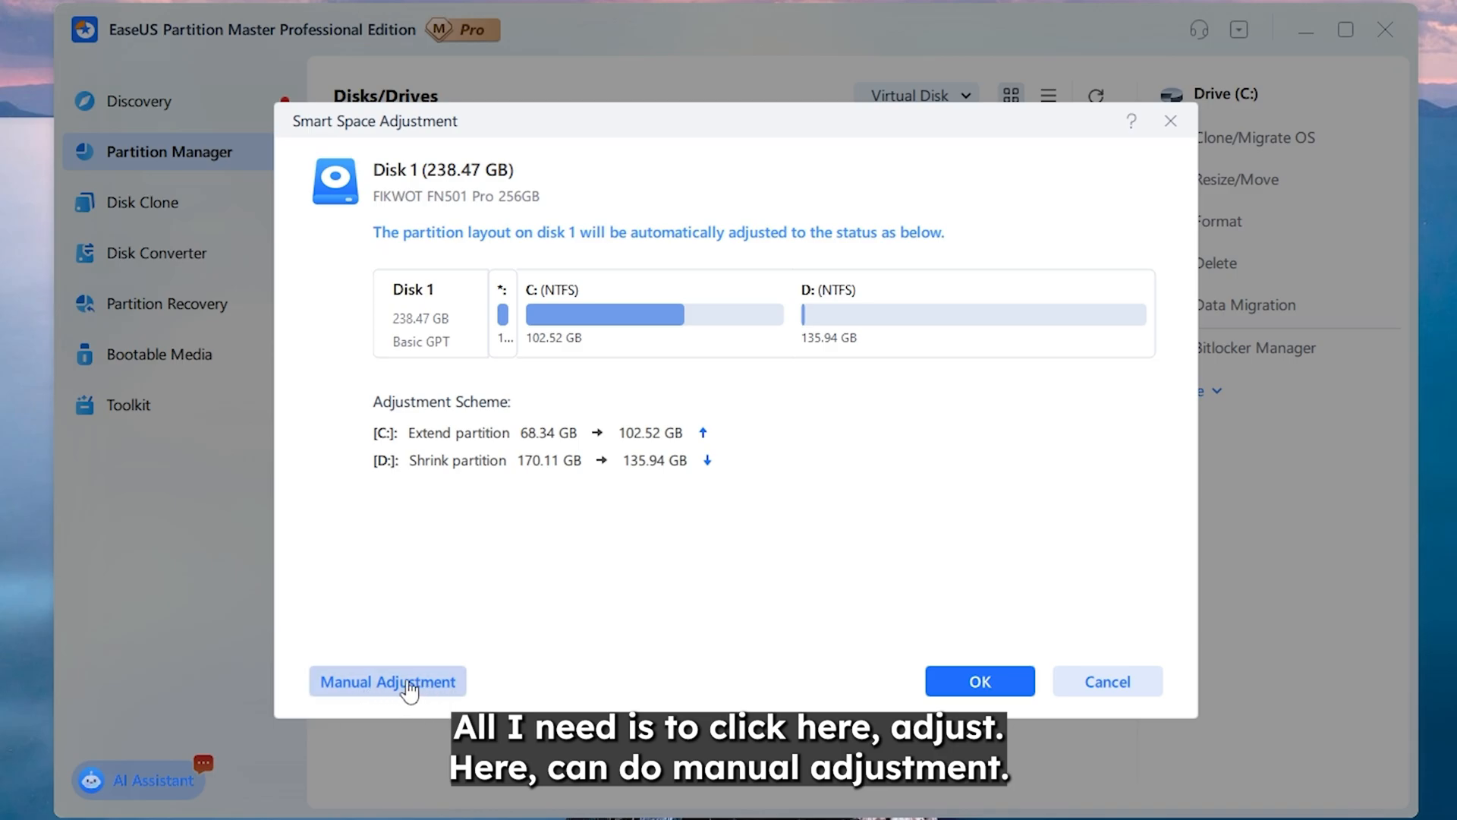
pyautogui.click(388, 681)
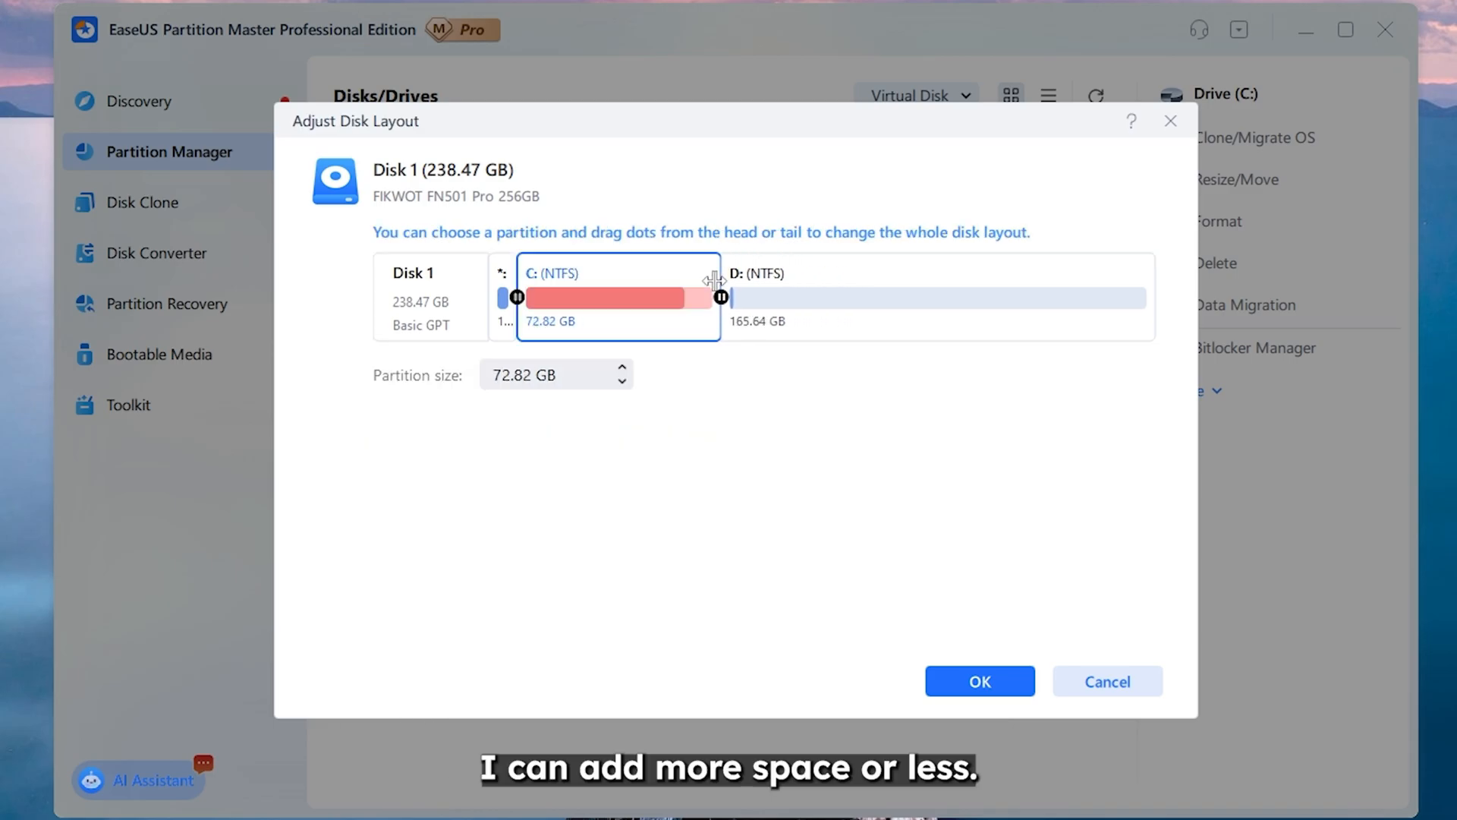
pyautogui.moveTo(720, 297); pyautogui.dragTo(1009, 297)
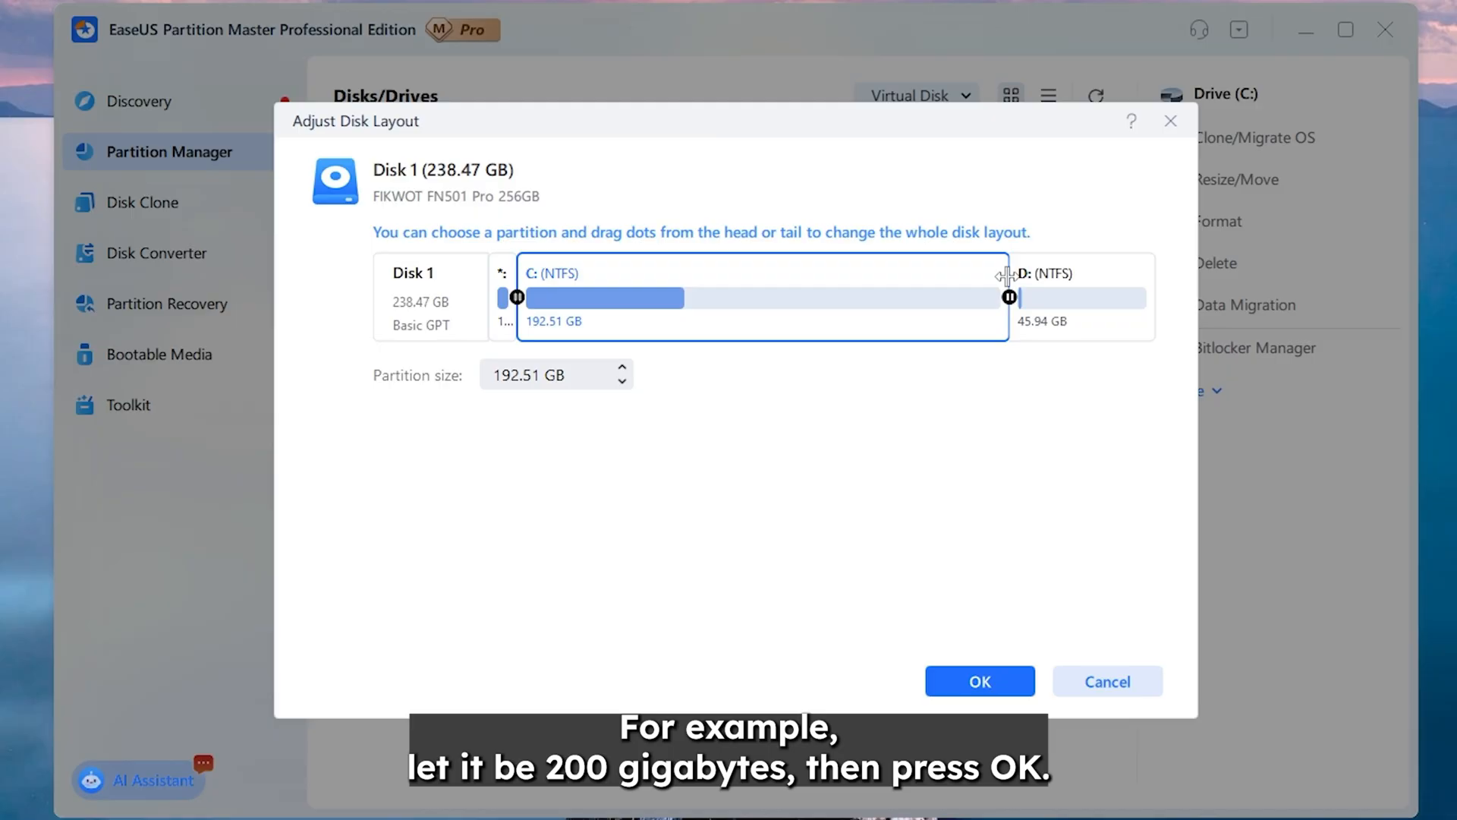
pyautogui.moveTo(1009, 296); pyautogui.dragTo(1027, 297)
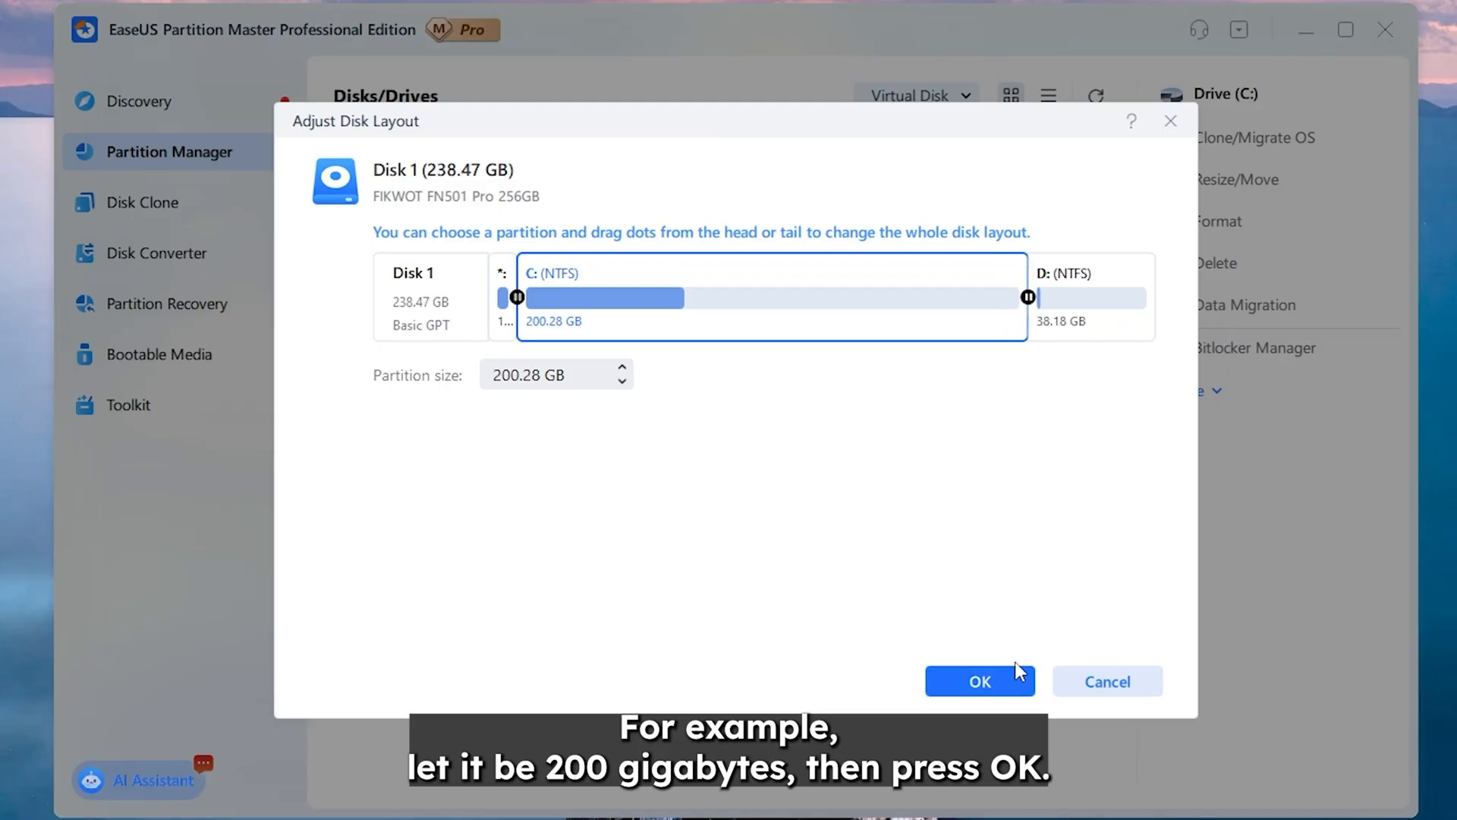
pyautogui.click(978, 682)
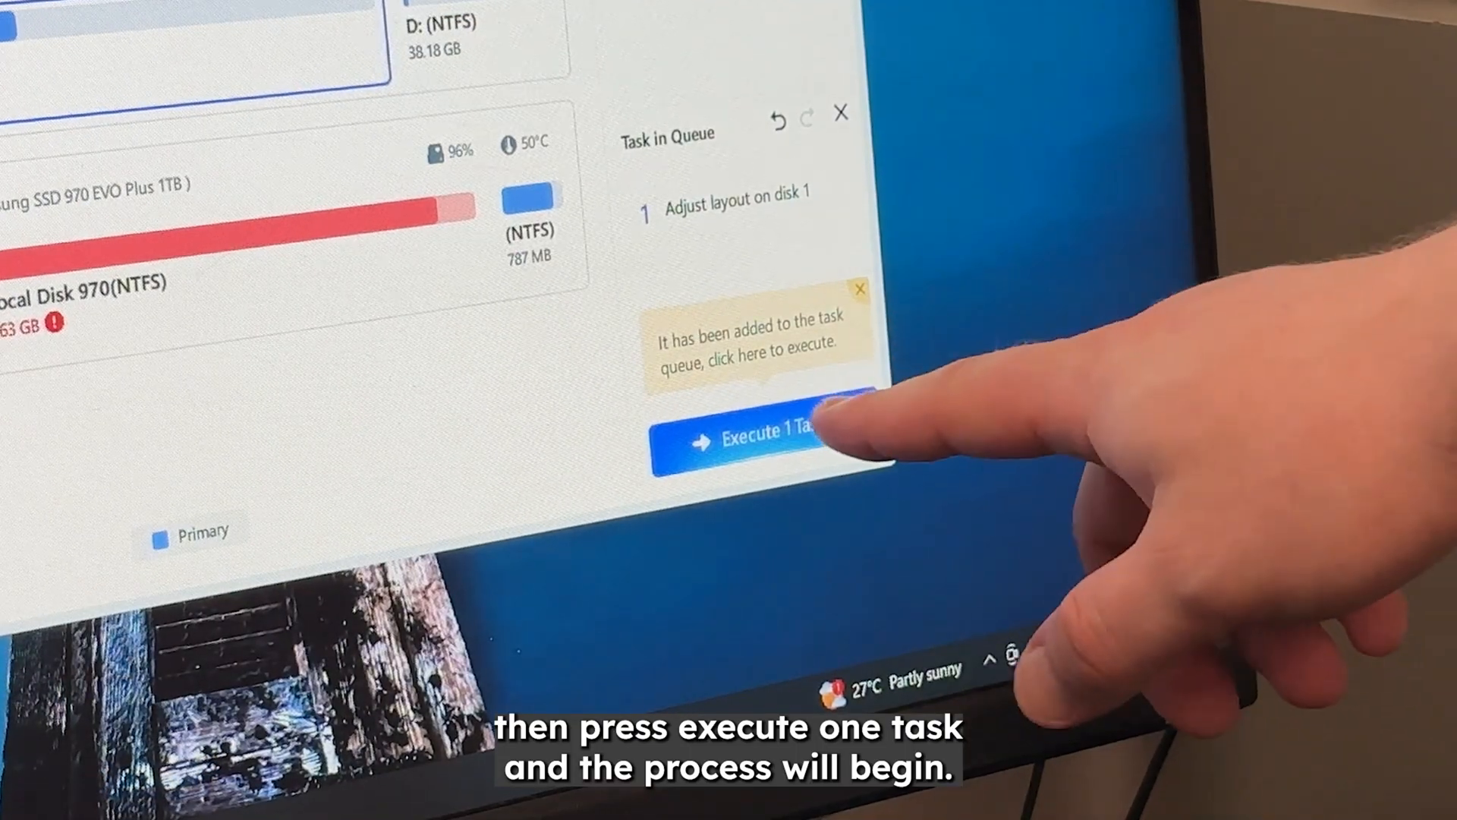
# Step: Execute the queued disk 1 resize task and dismiss the completion notice
pyautogui.click(748, 437)
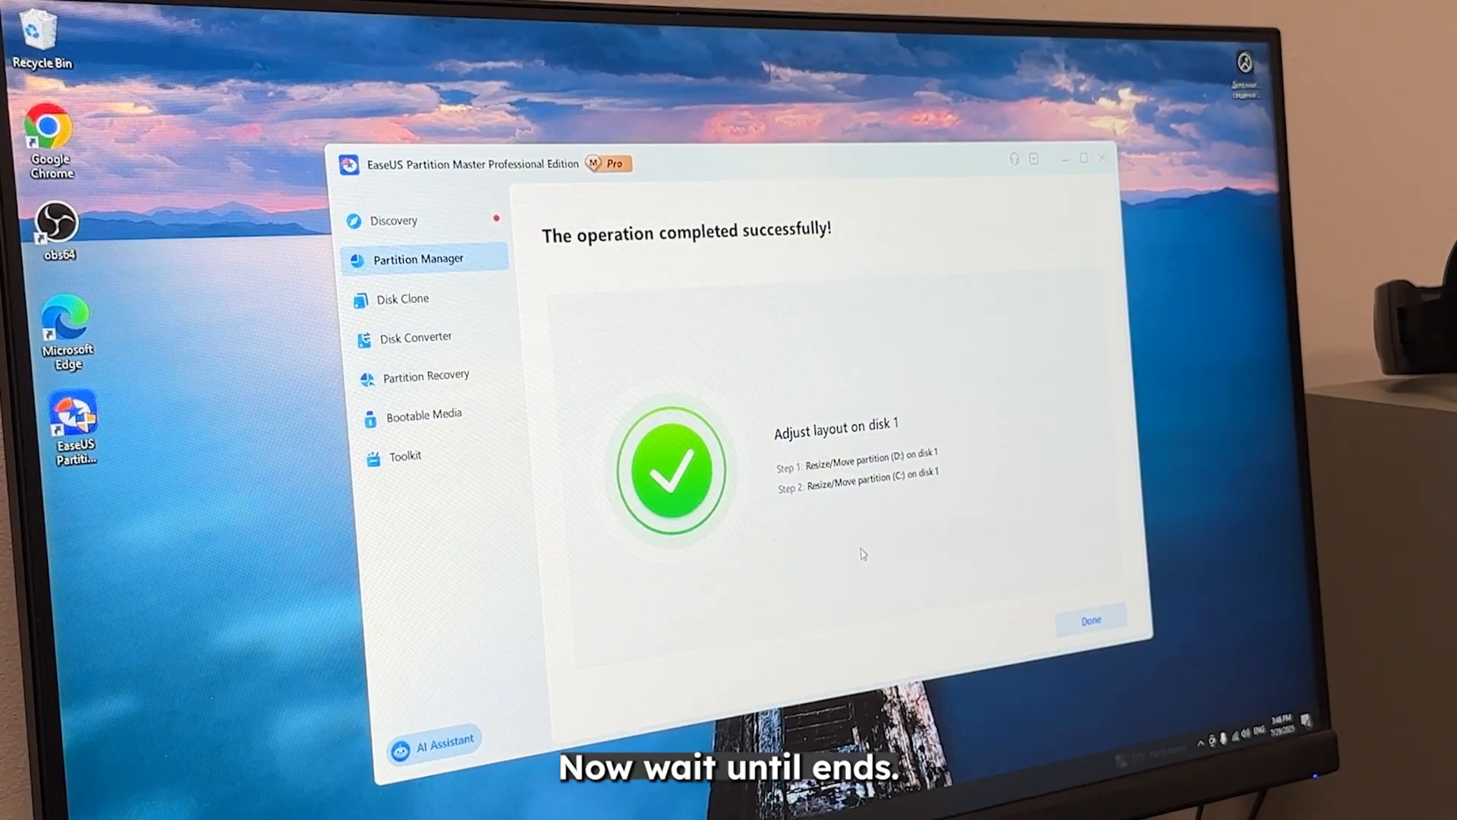
pyautogui.click(1089, 619)
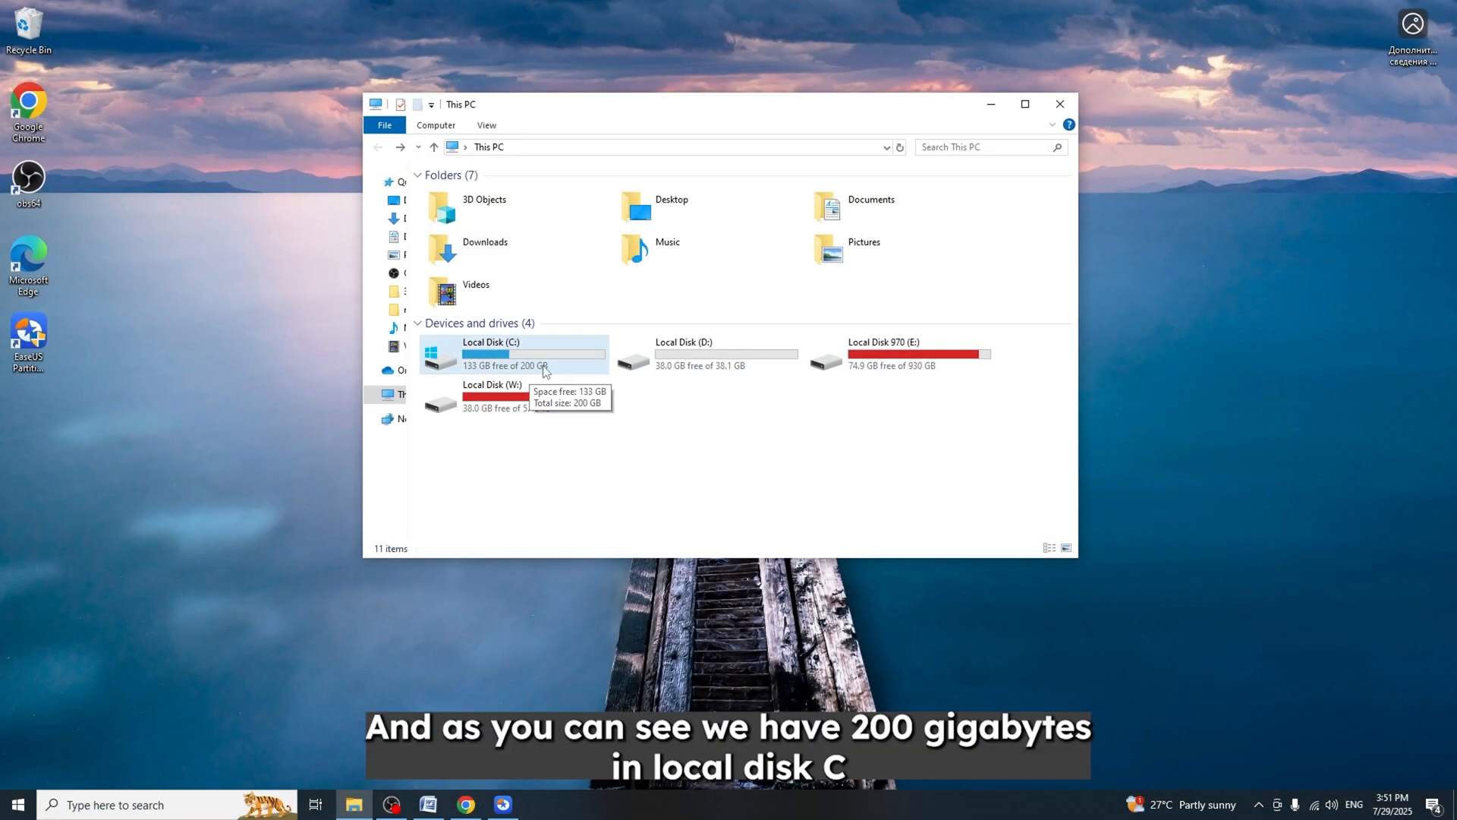
# Step: Check C: now totals 200 GB and open Local Disk D: at 38.1 GB
pyautogui.click(725, 352)
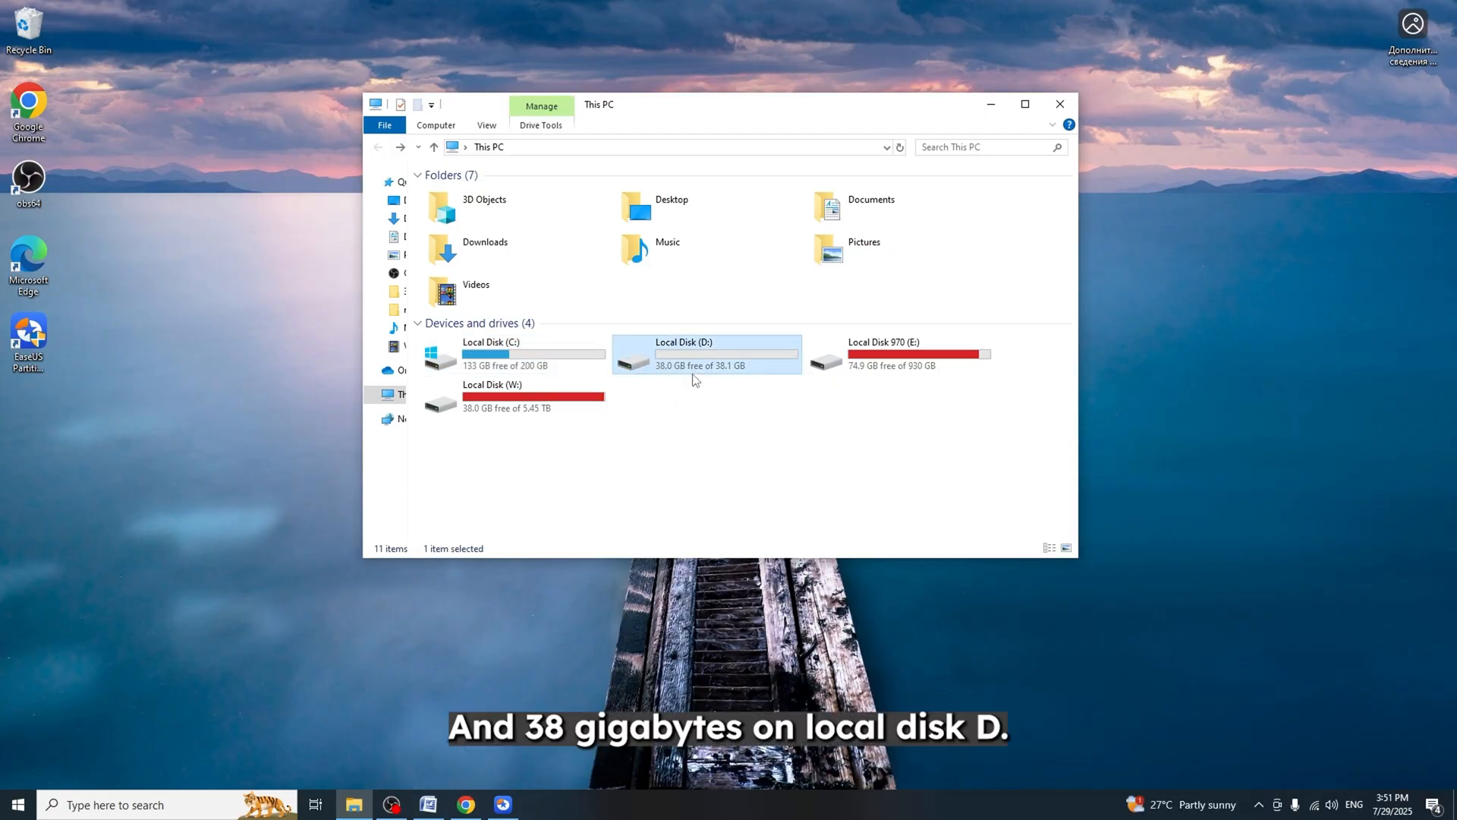
pyautogui.doubleClick(706, 353)
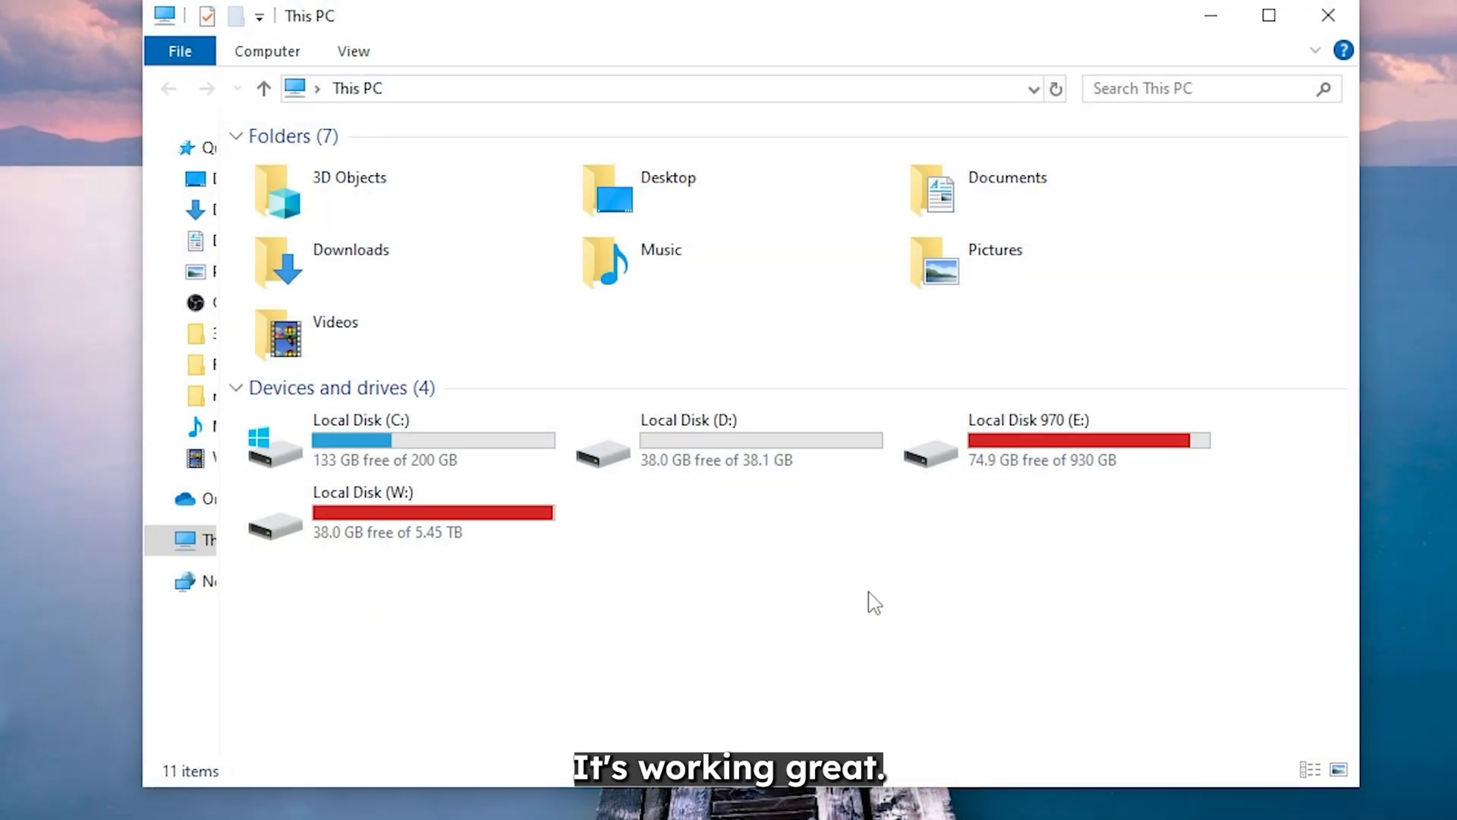
pyautogui.moveTo(708, 574)
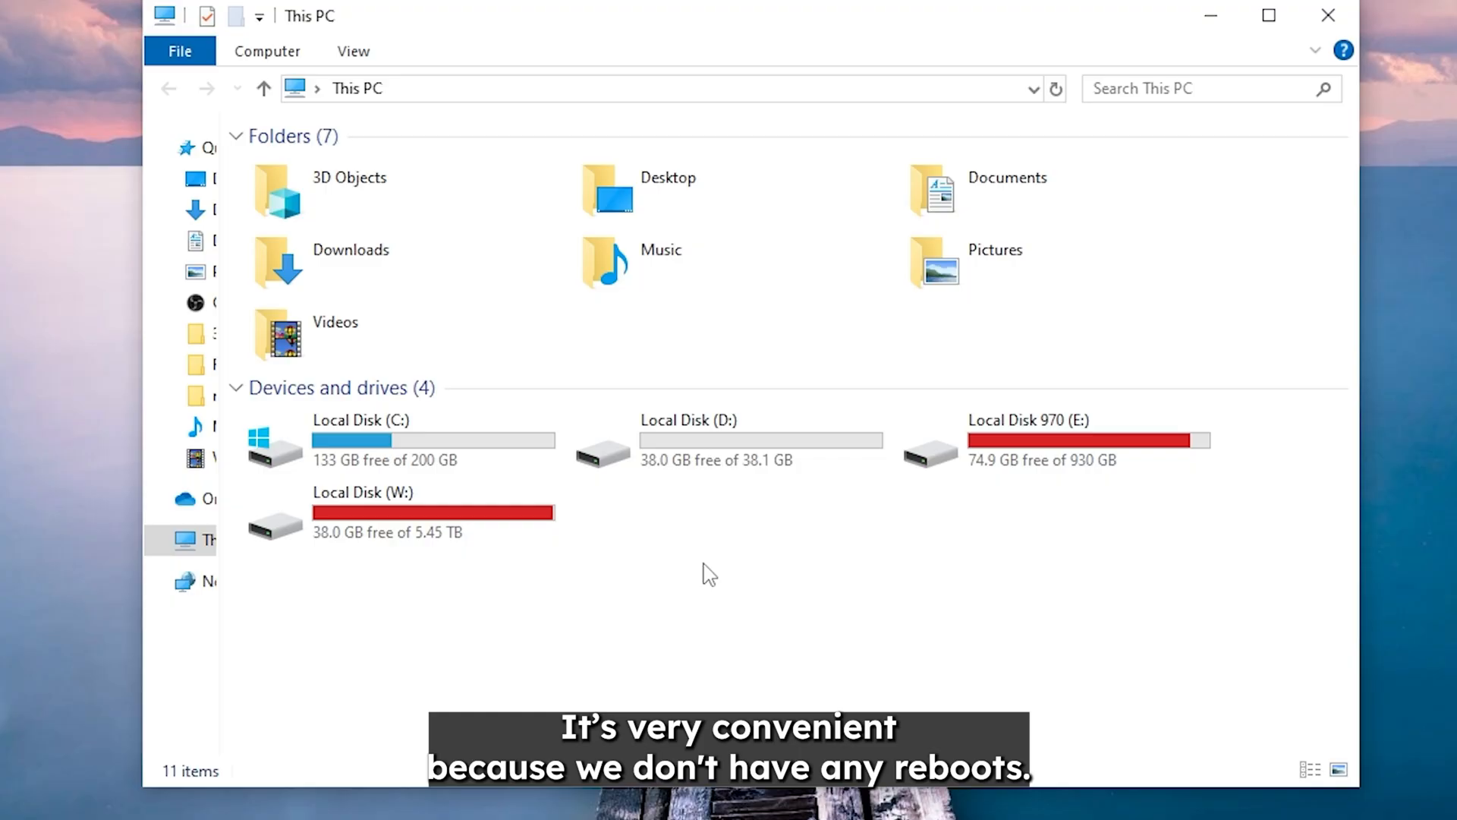
pyautogui.moveTo(602, 548)
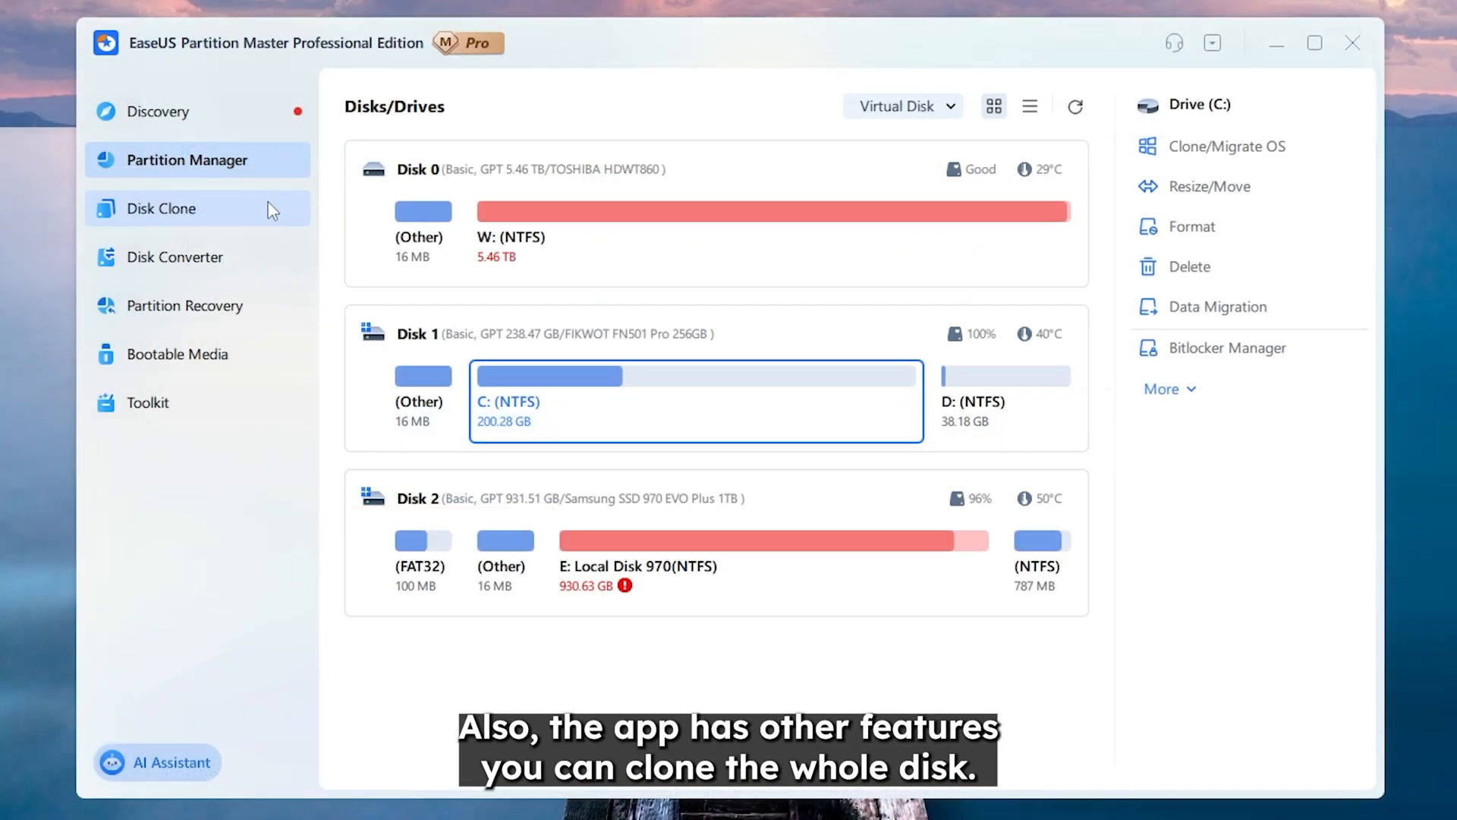
# Step: Browse the Discovery page showing DupFiles Cleaner, CleanGenius and Todo Backup
pyautogui.click(162, 208)
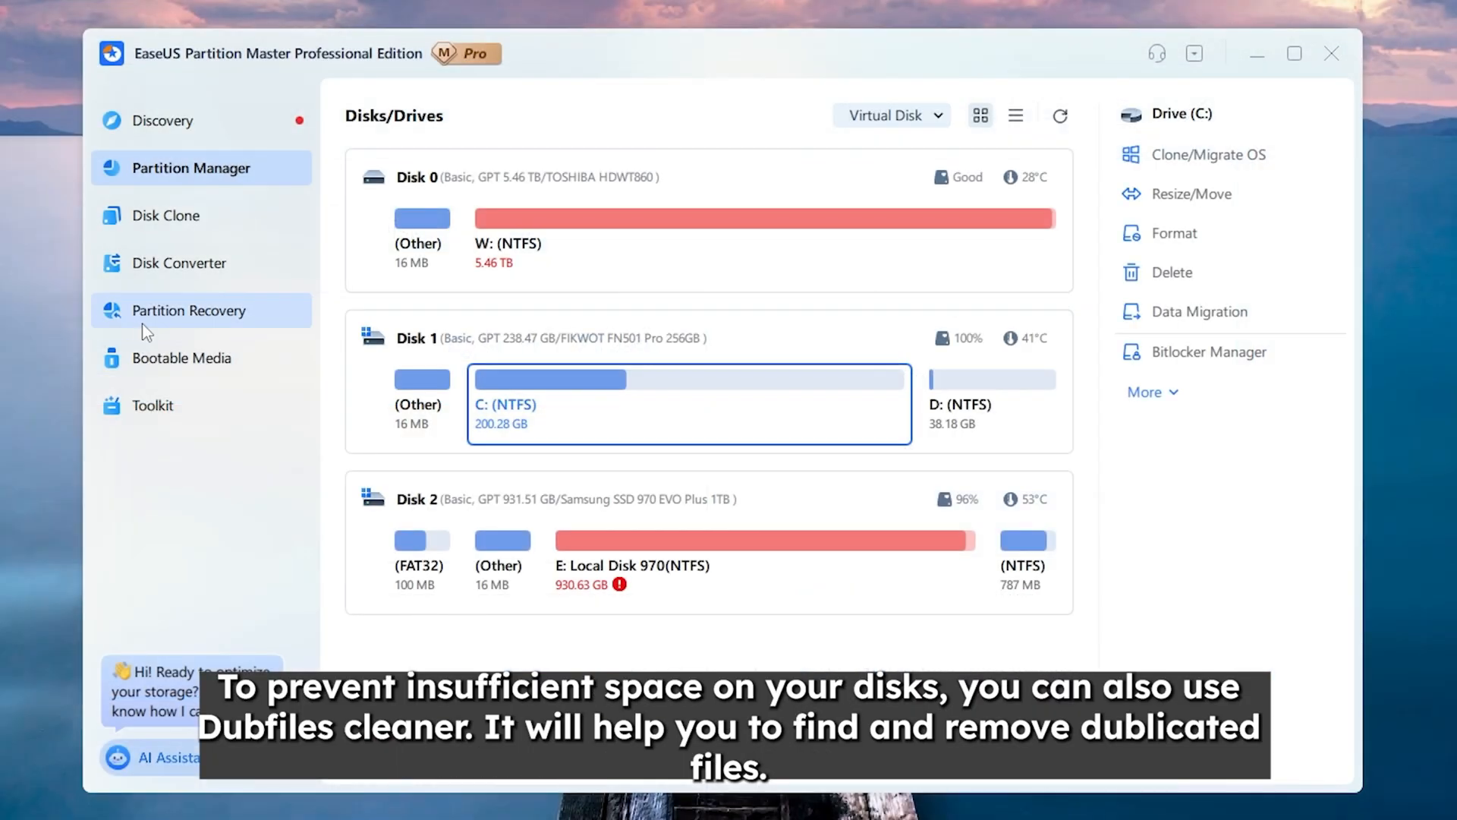
pyautogui.click(166, 120)
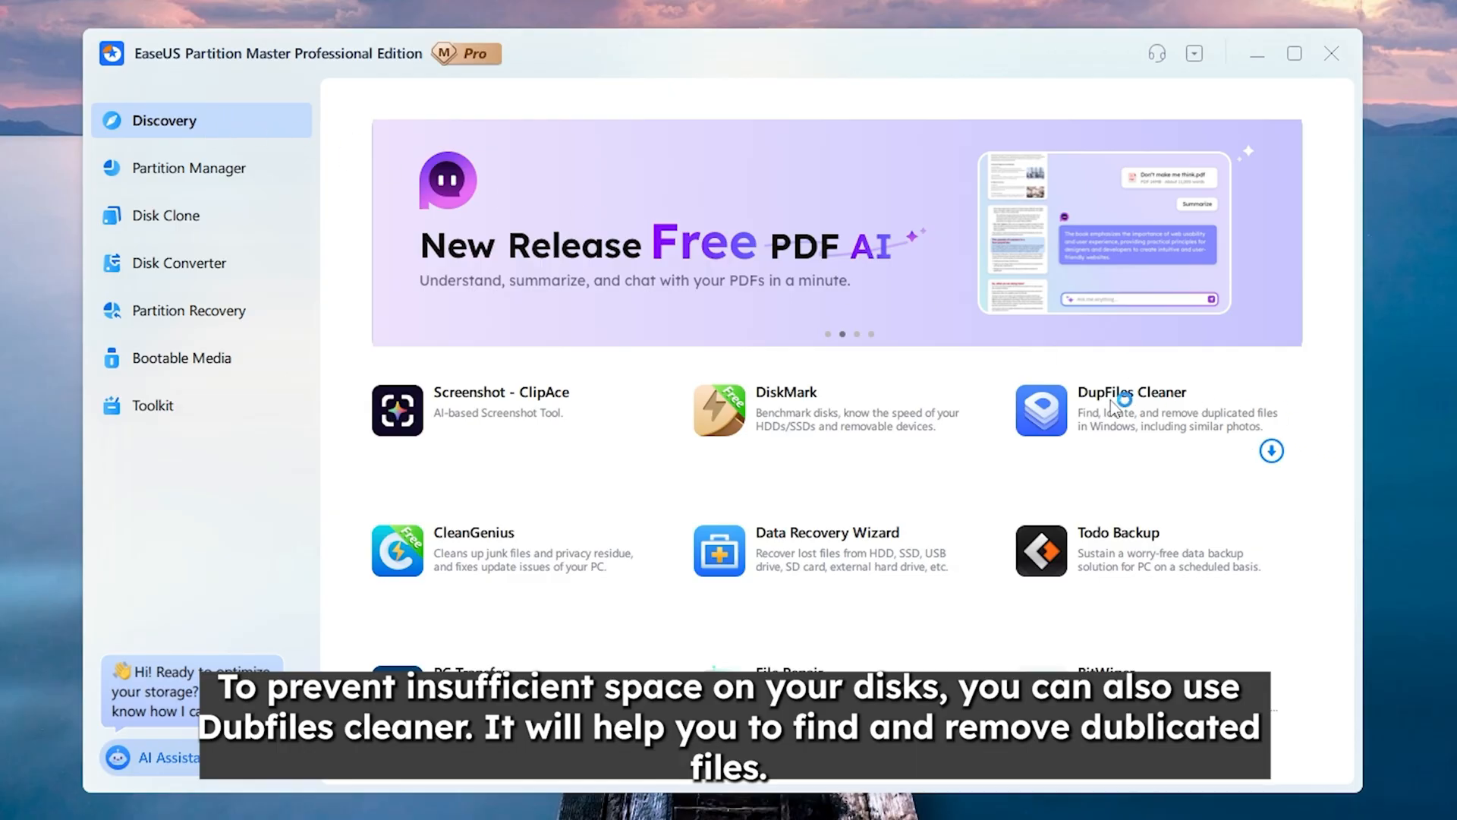
pyautogui.moveTo(1133, 444)
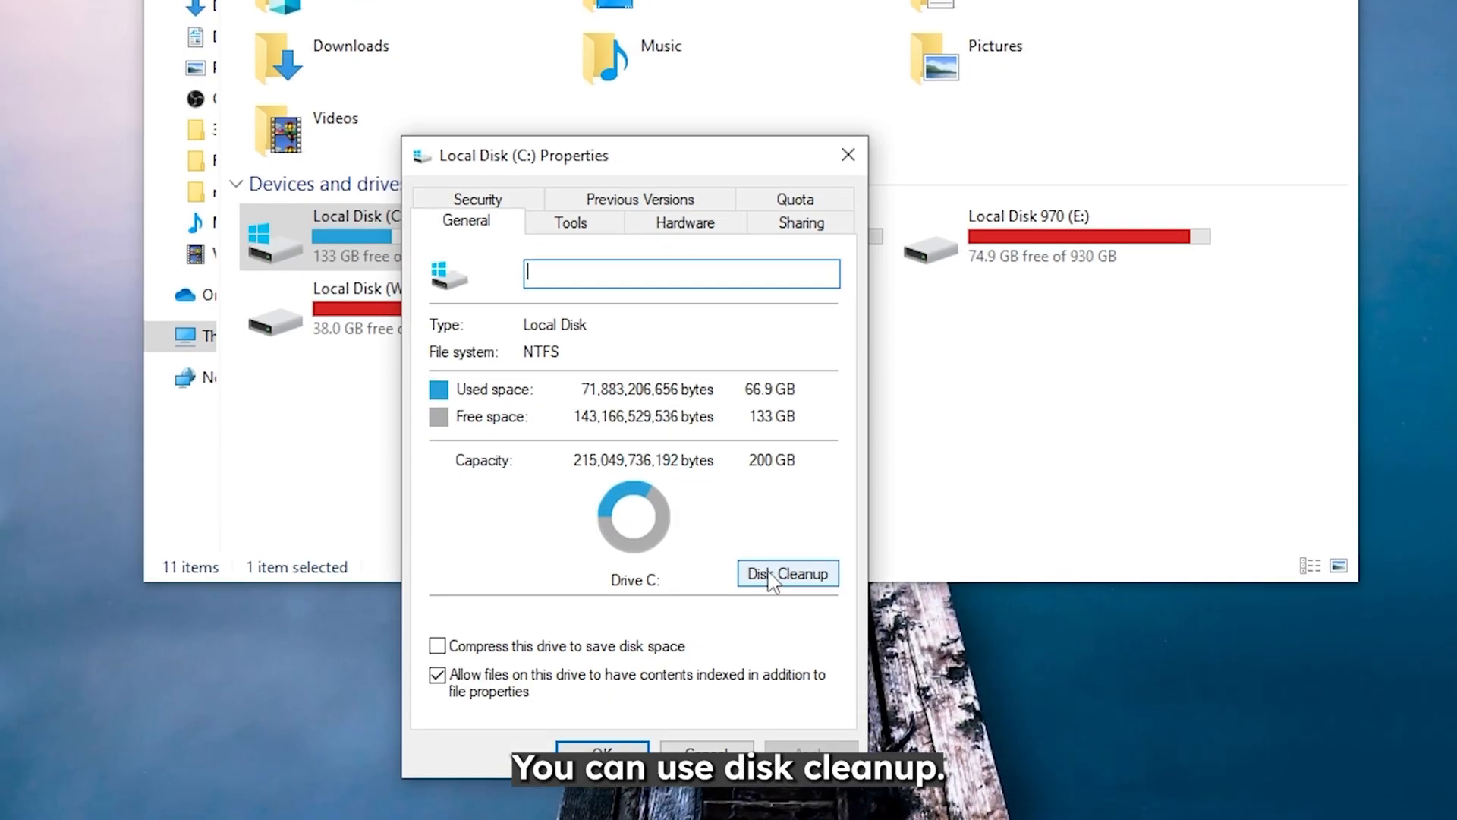
# Step: Launch Disk Cleanup for C:, offering about 1.30 GB including Temporary Internet Files
pyautogui.click(786, 574)
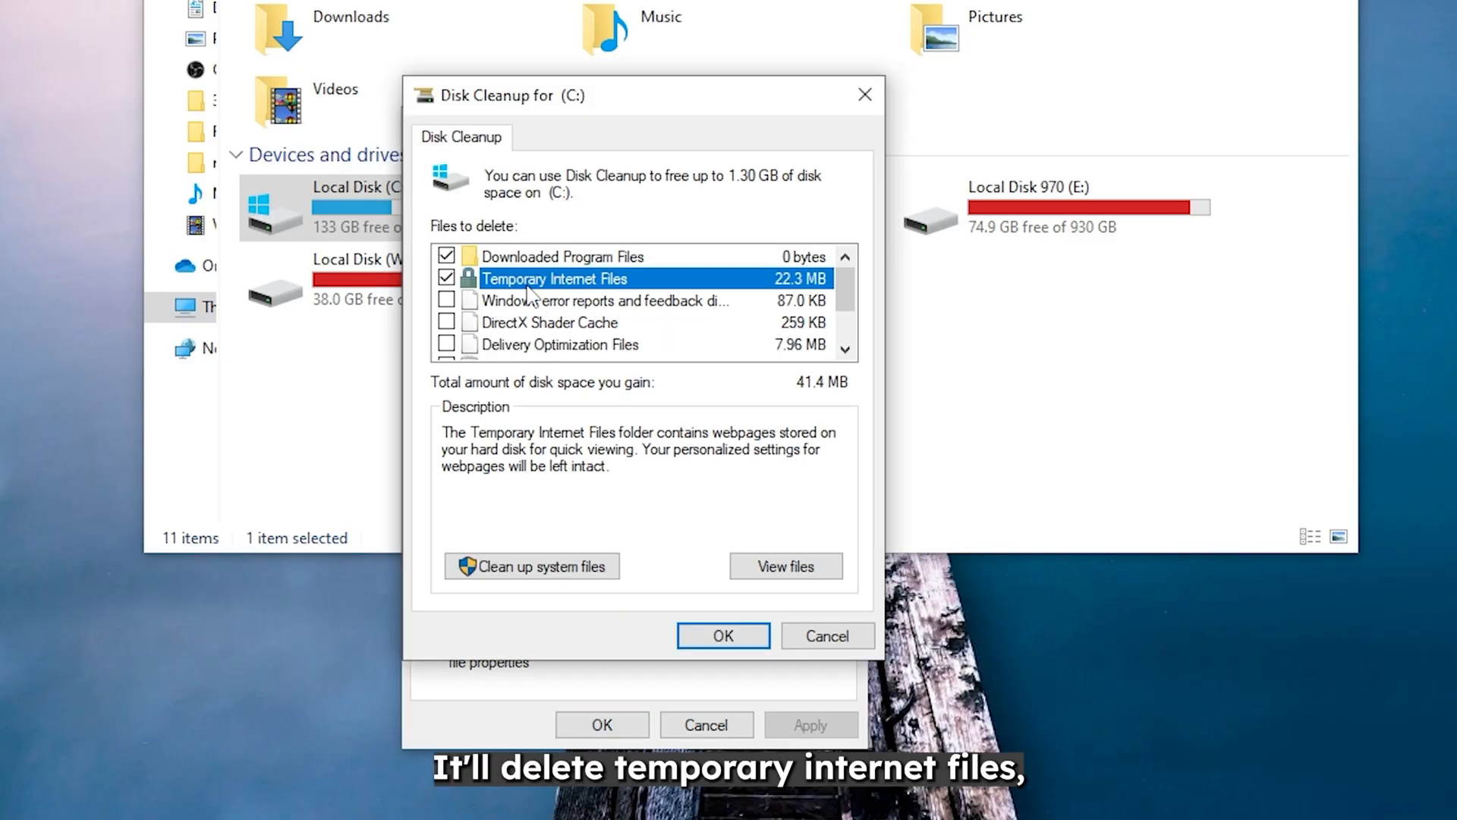